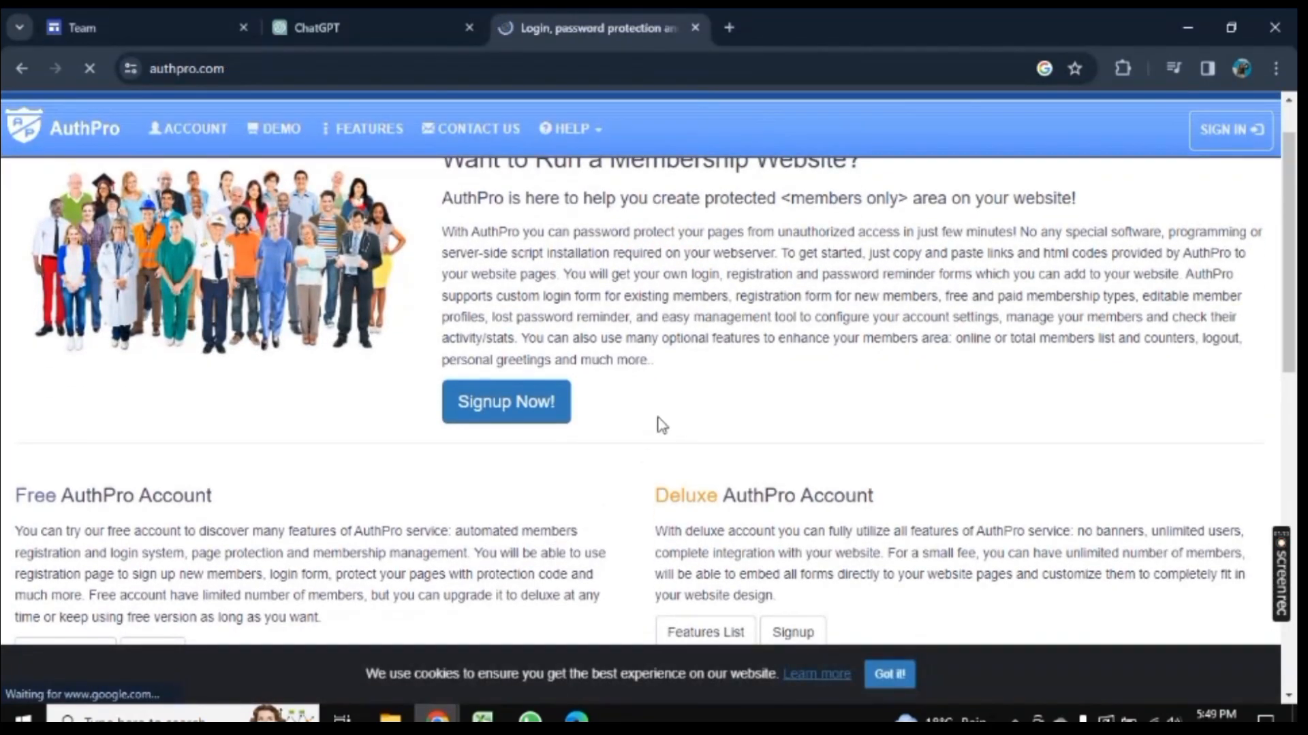
Start an AuthPro signup choosing a free account configured through the setup wizard.
click(505, 401)
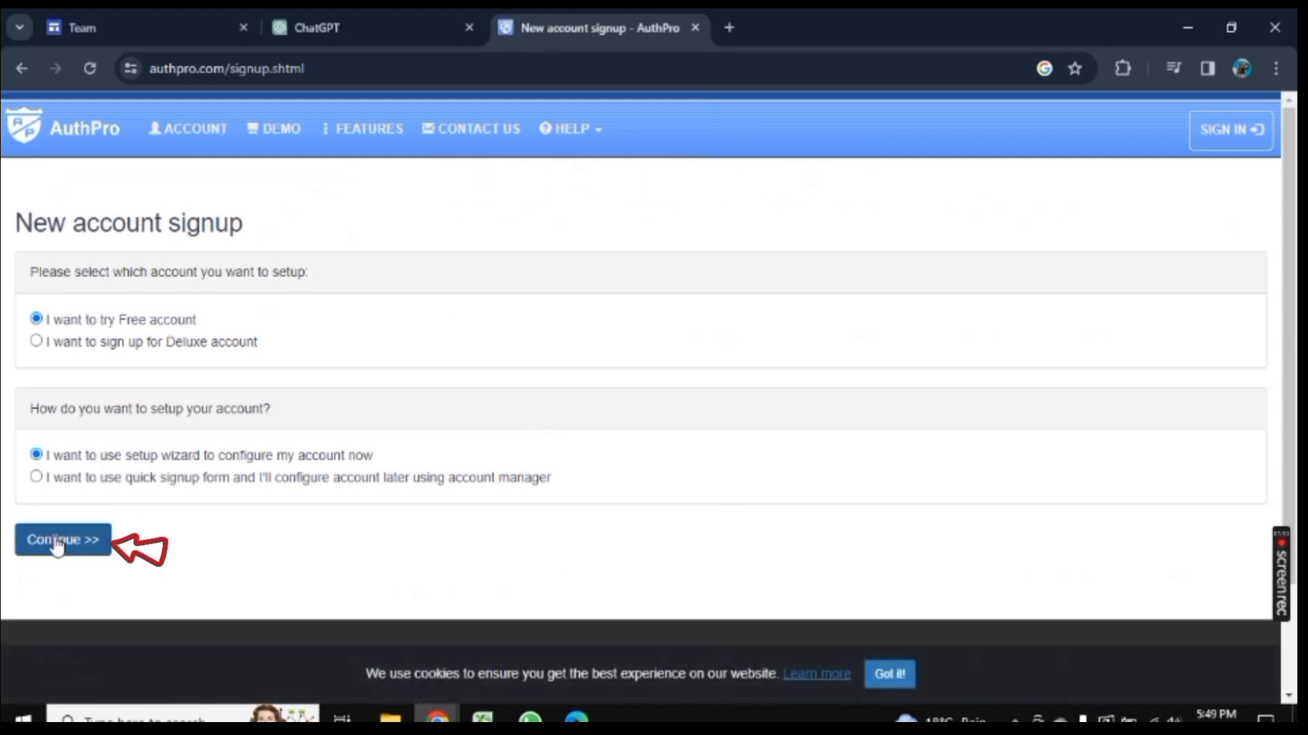
click(62, 540)
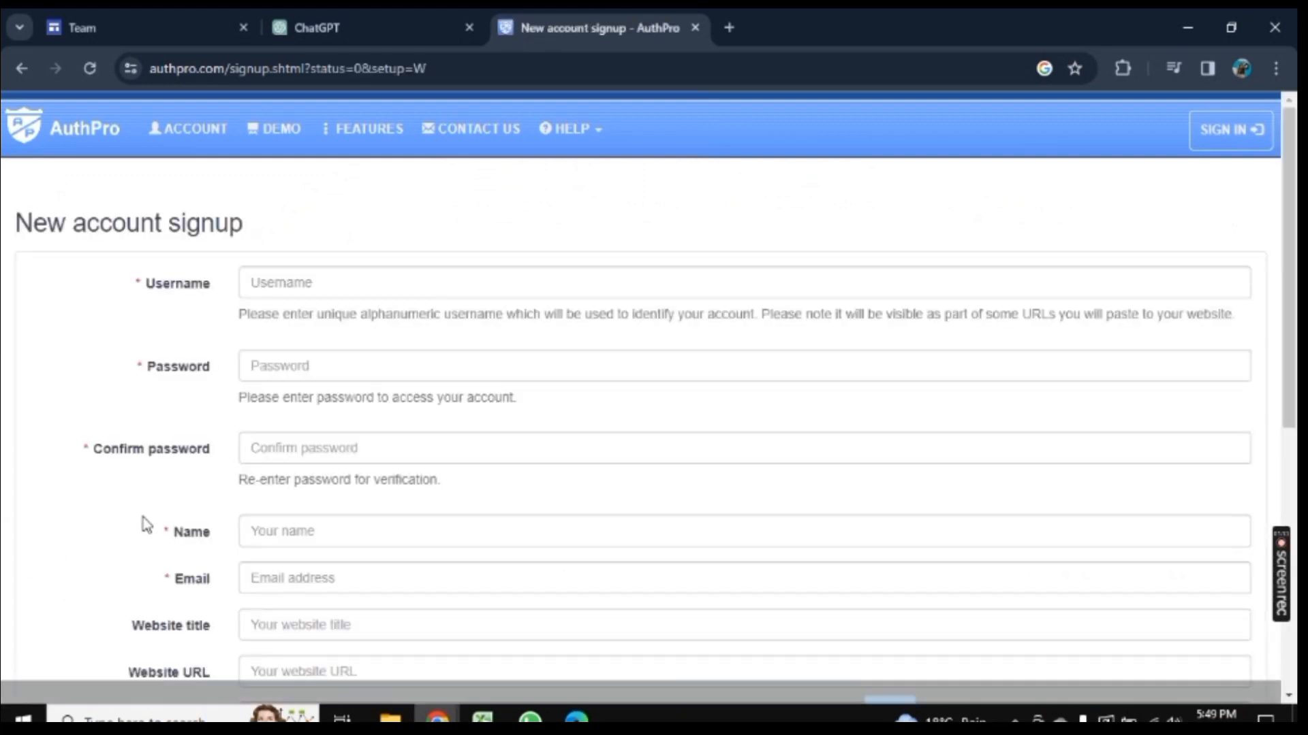
scroll(down, 3)
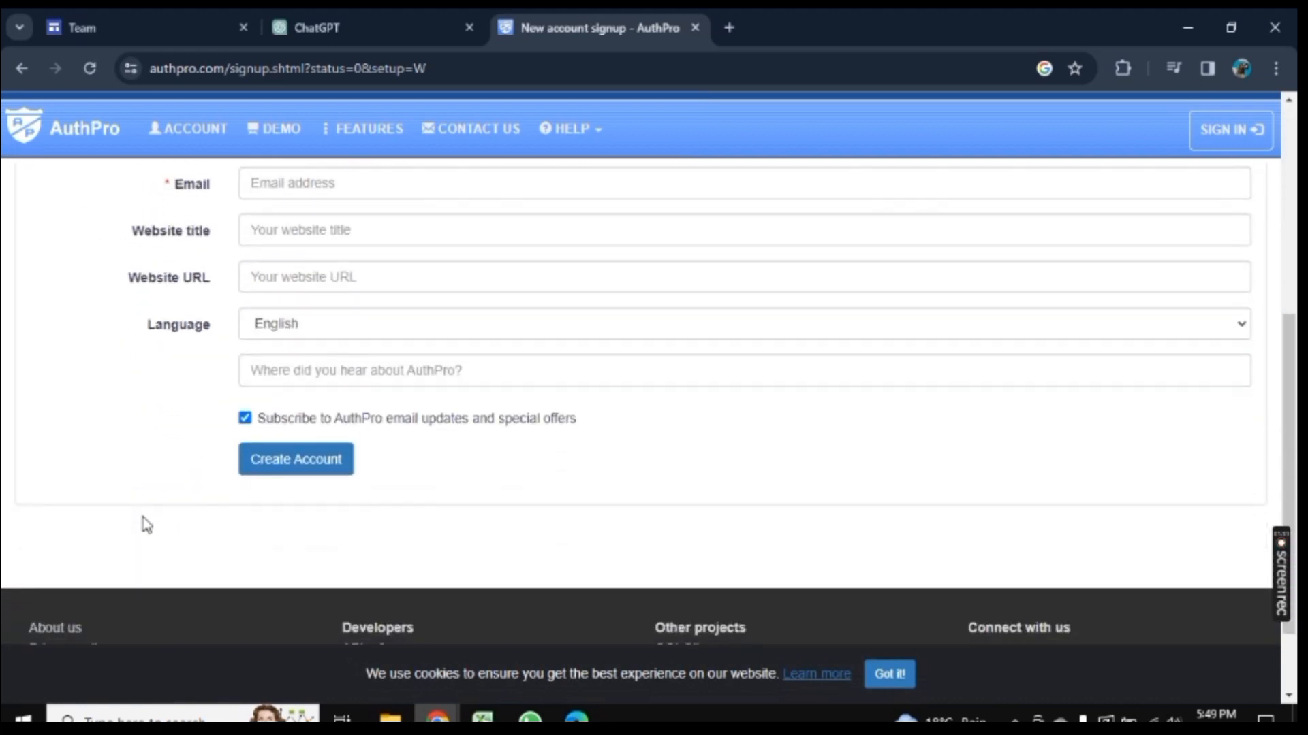
scroll(up, 3)
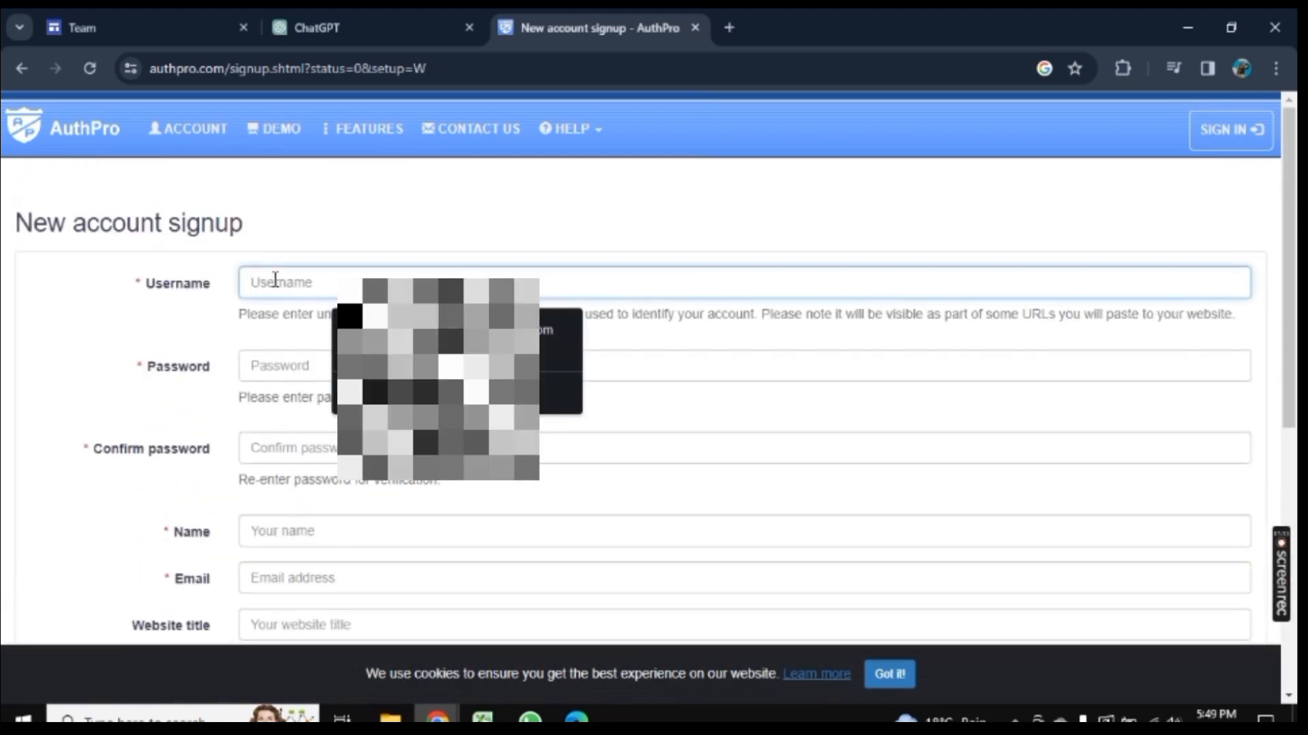
Enter username 'savvy pr', password, name 'Savvy', email, and 'Login page' as the website title.
text(savvy professor)
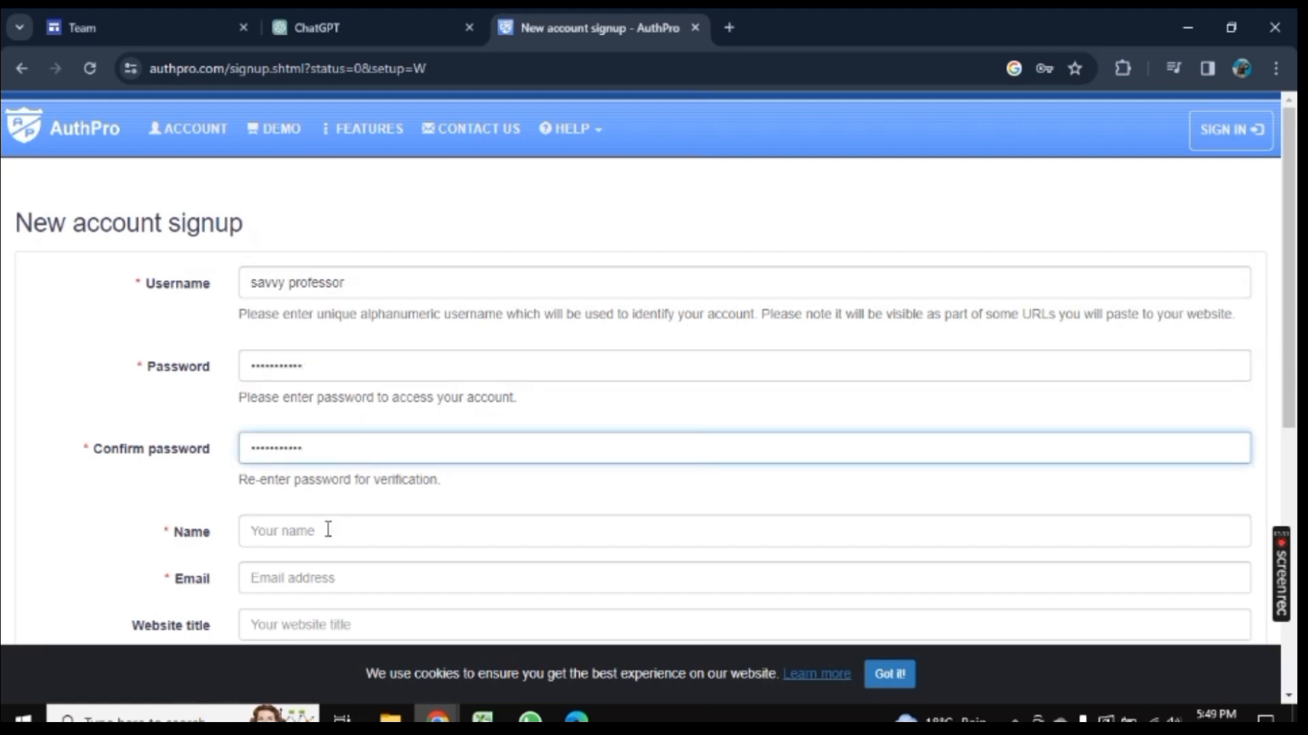
text(Savvy)
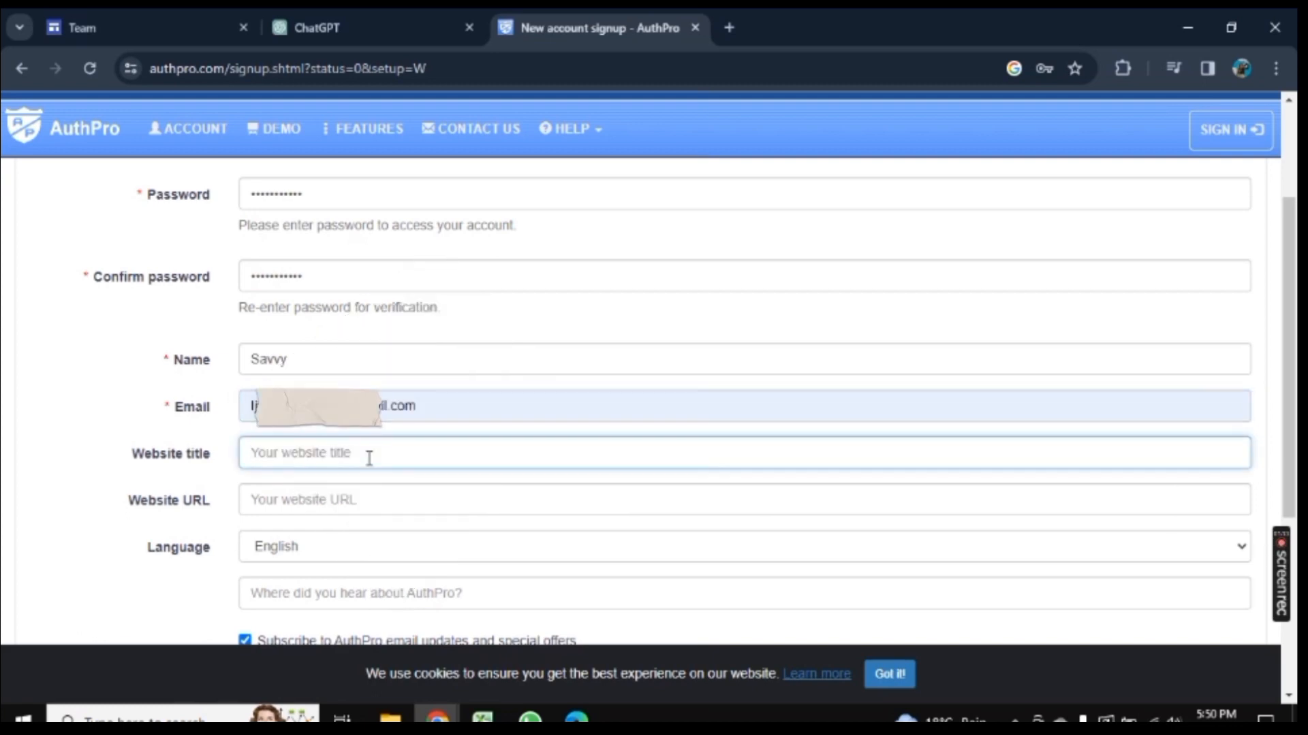
text(Login)
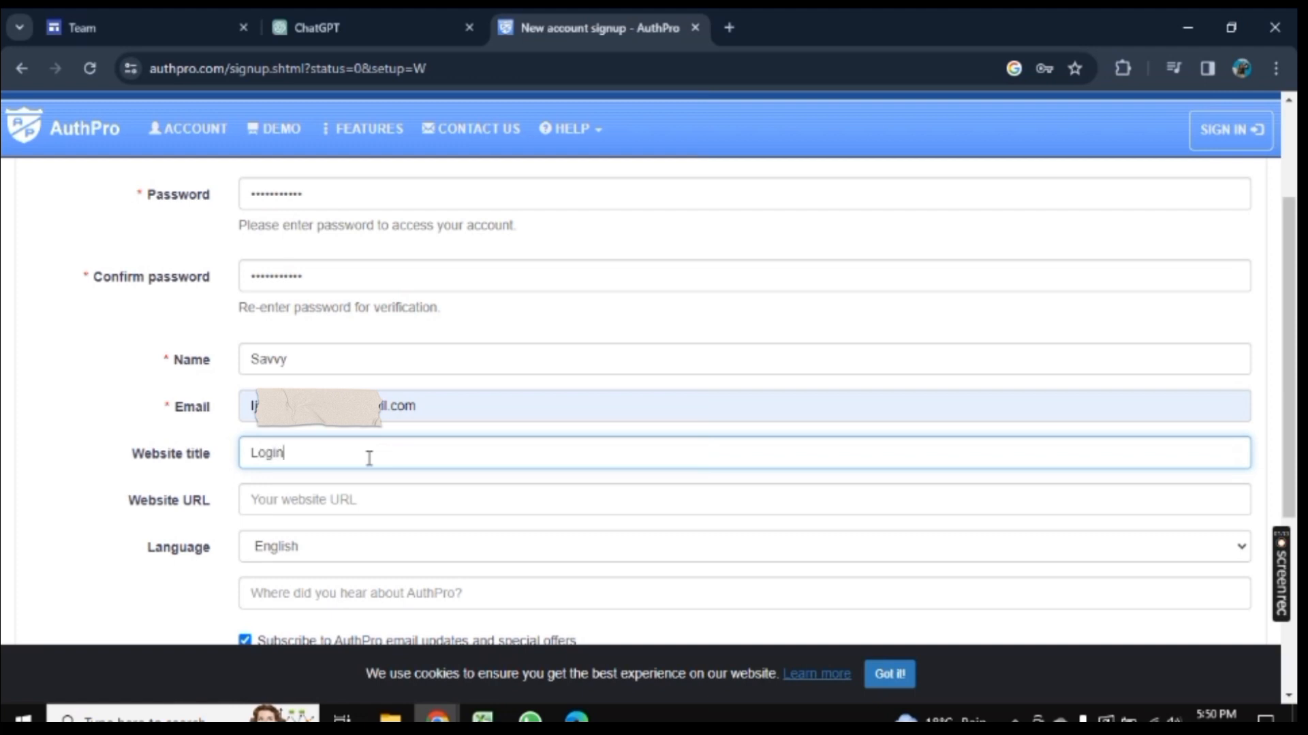
text(page)
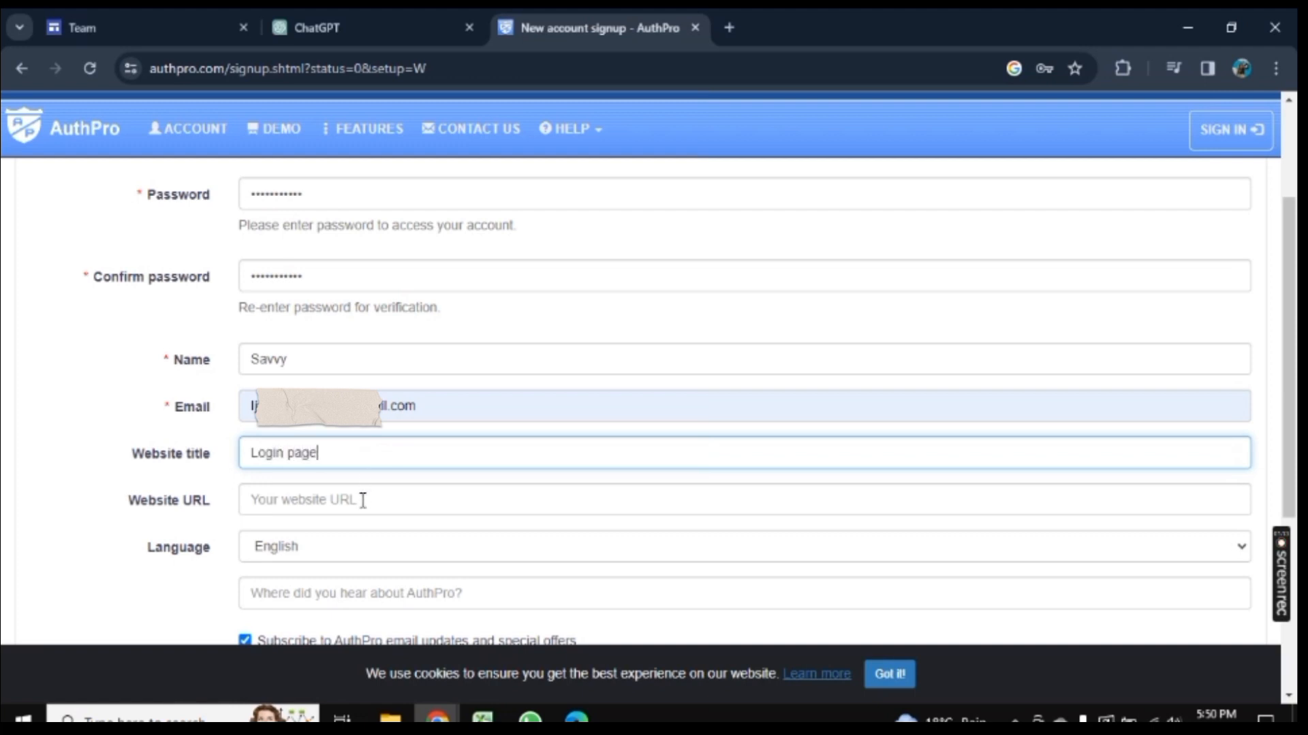
click(126, 27)
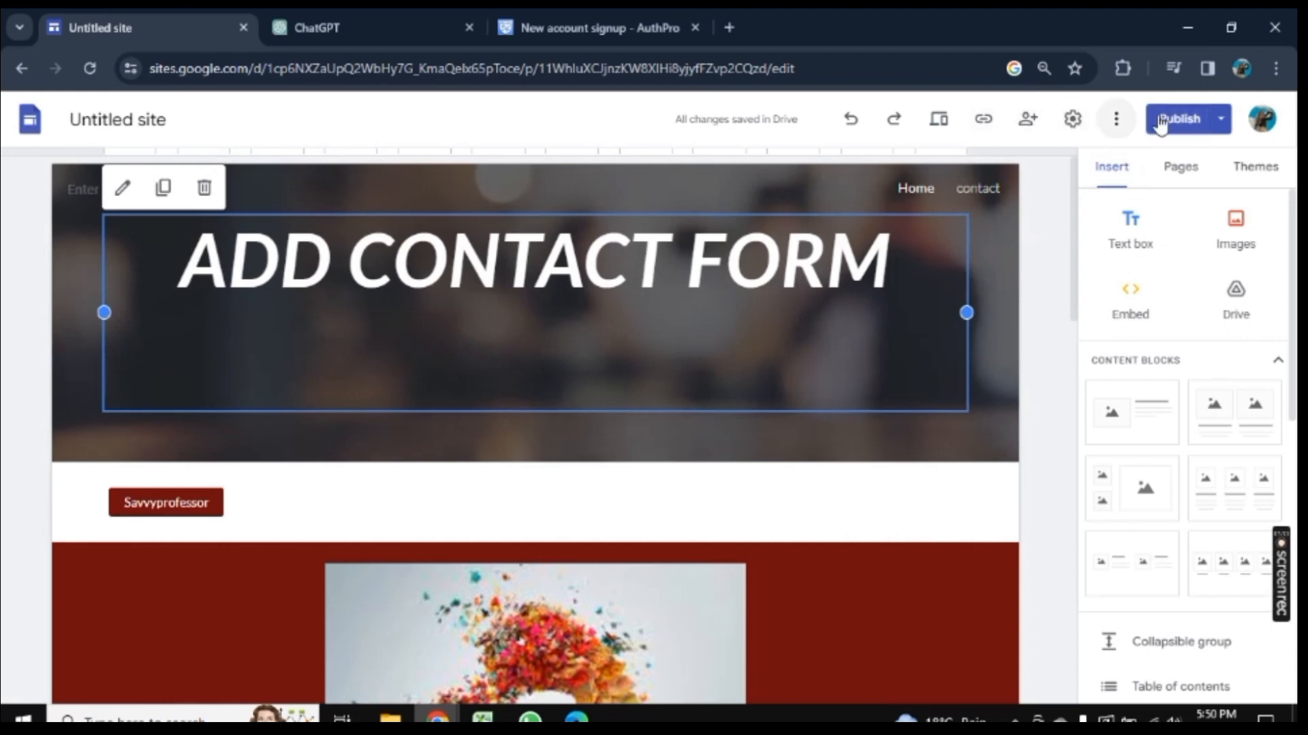
View the published Google Site, copy its address, and return to the AuthPro signup form.
click(1219, 118)
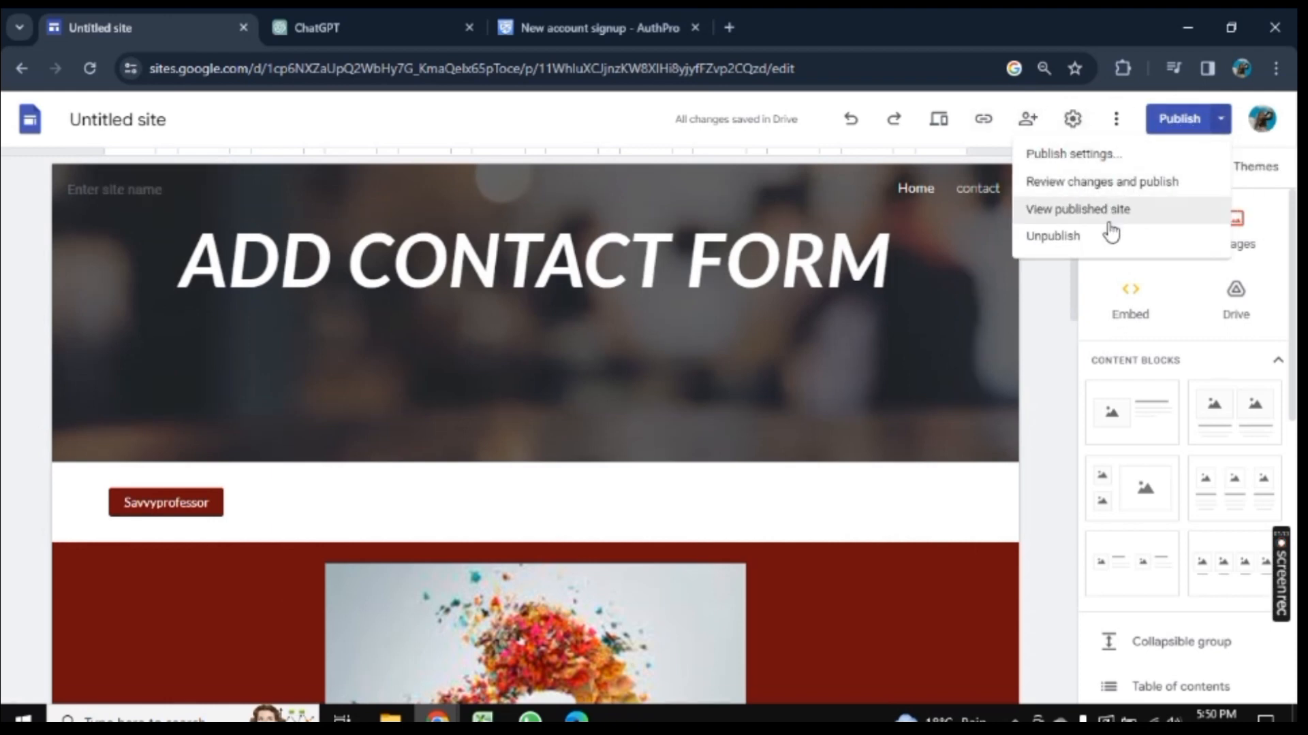
click(1077, 209)
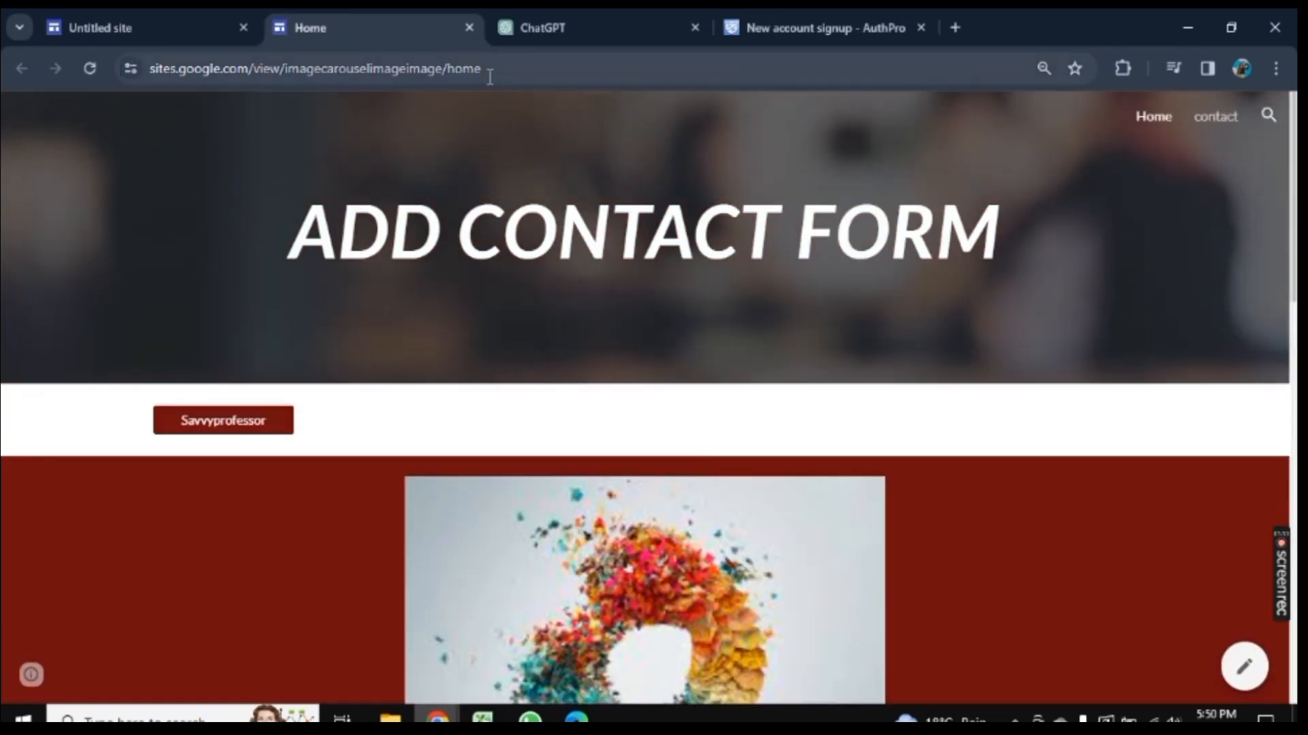
click(315, 68)
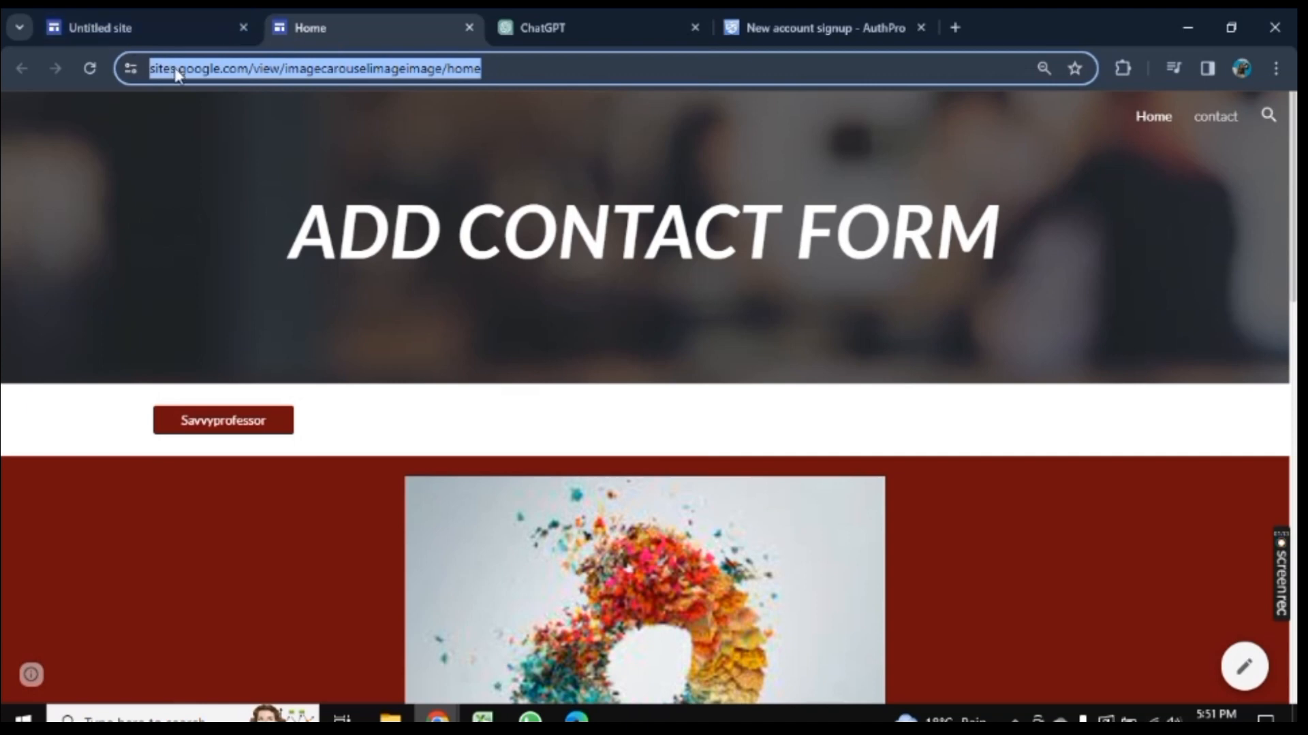
right_click(317, 68)
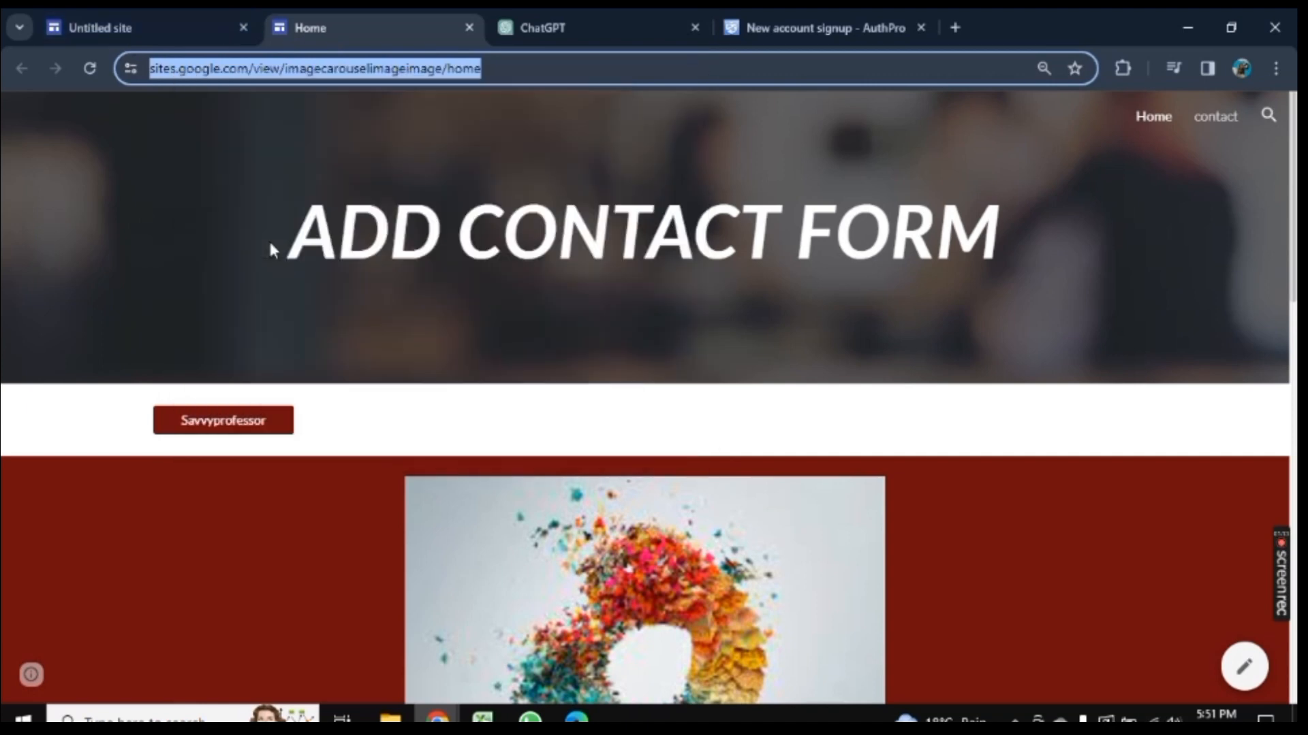
click(821, 28)
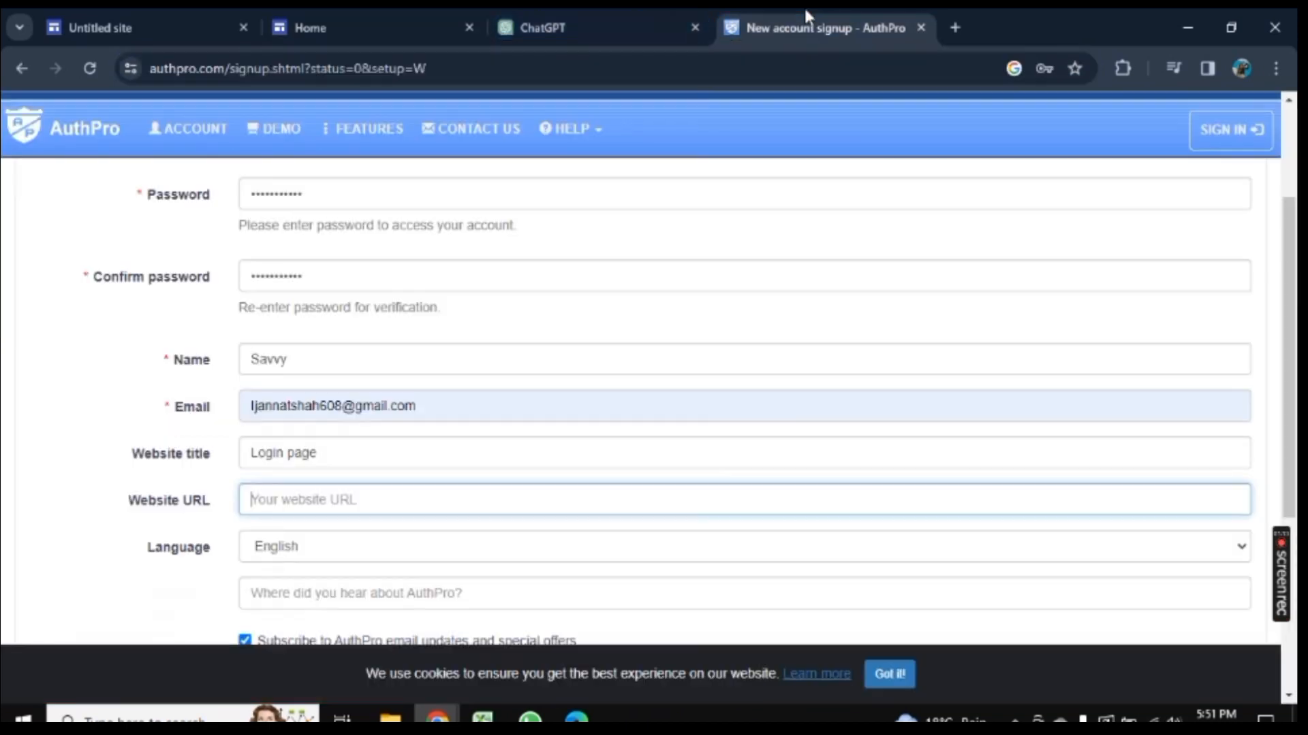
scroll(down, 3)
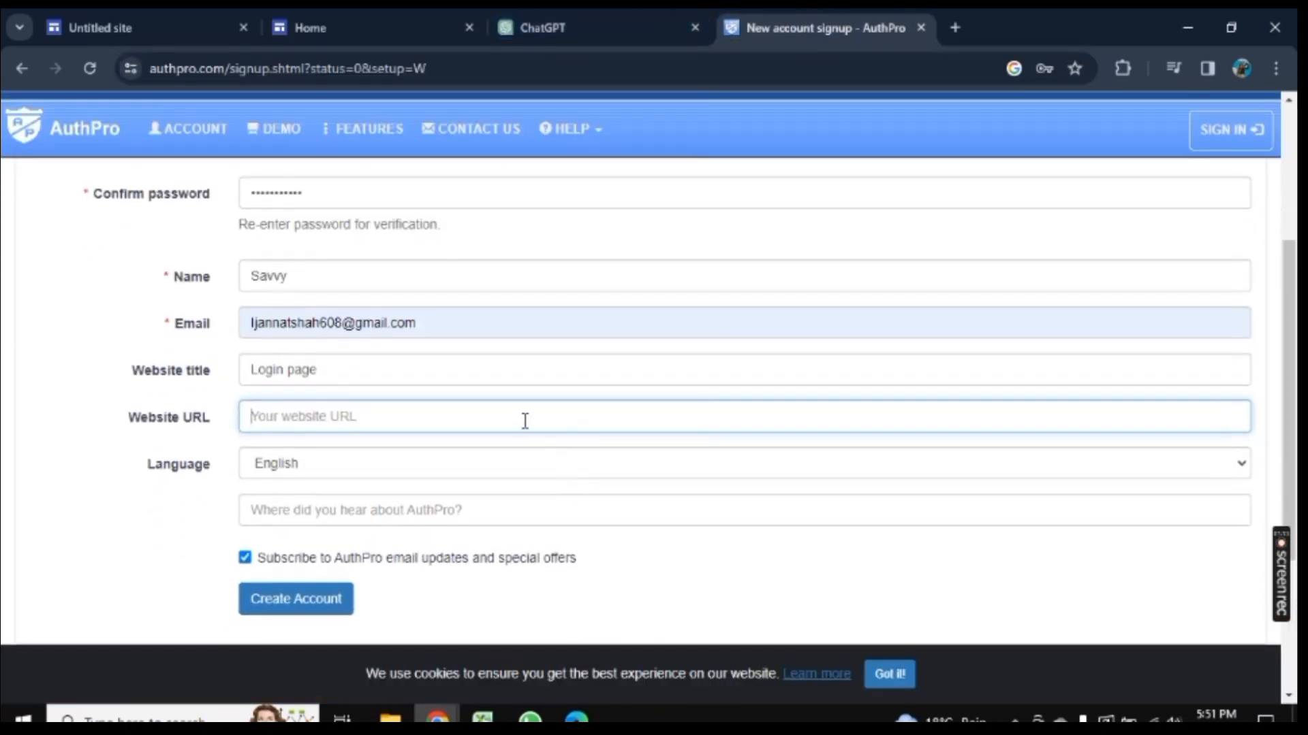
text(https://sites.google.com/view/imagecarouselimageimage/home)
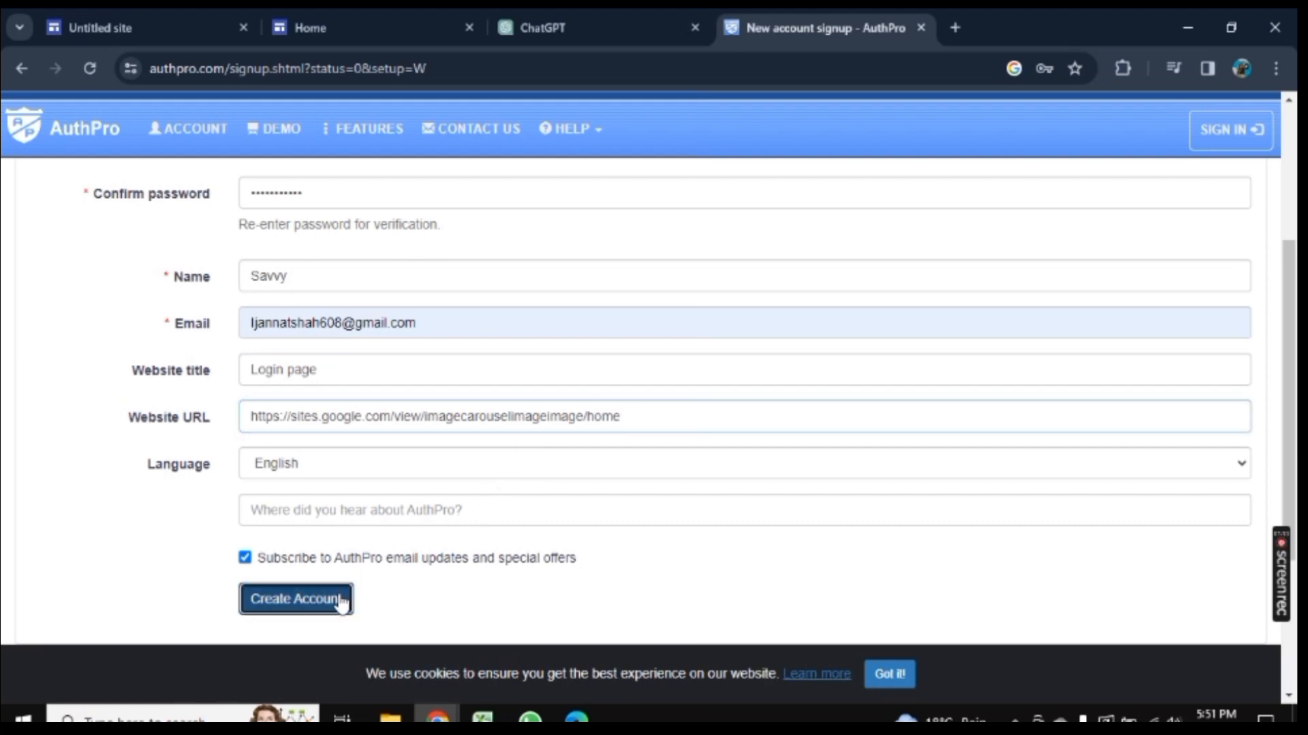
click(294, 599)
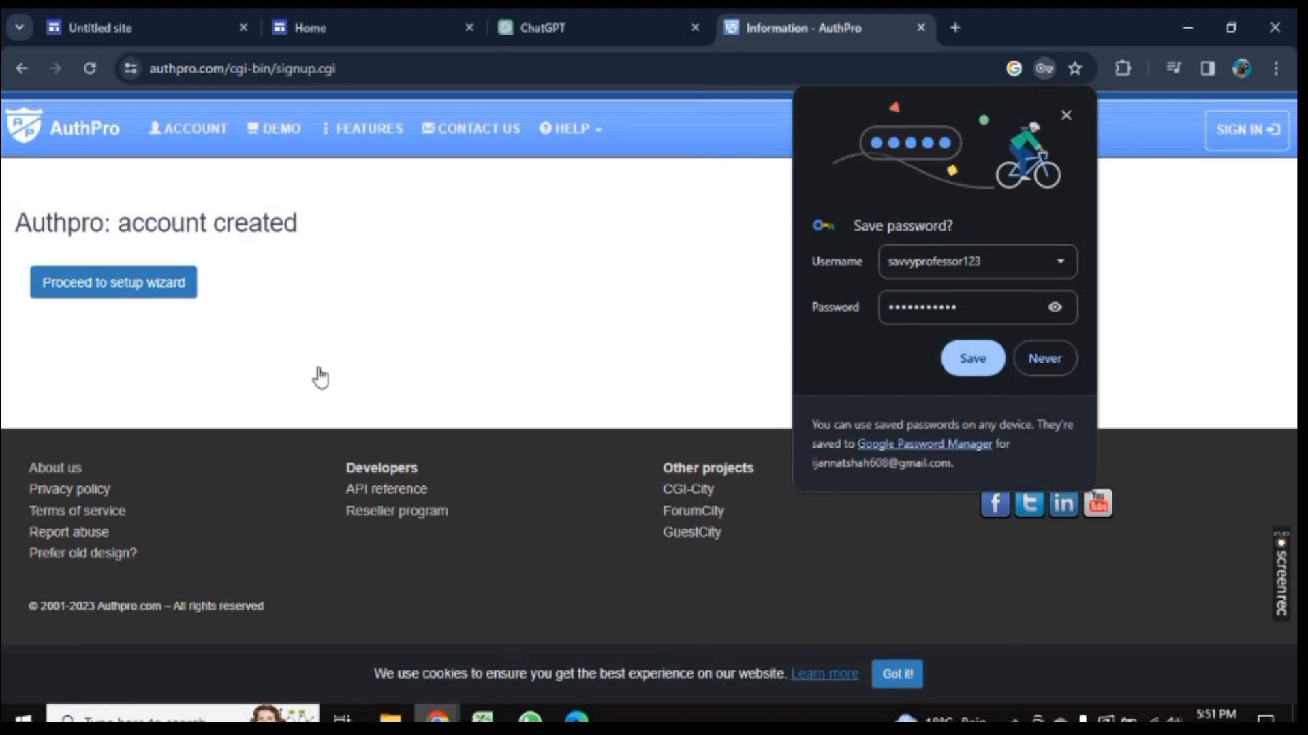
Enter the setup wizard and choose free registration with email verification.
click(113, 282)
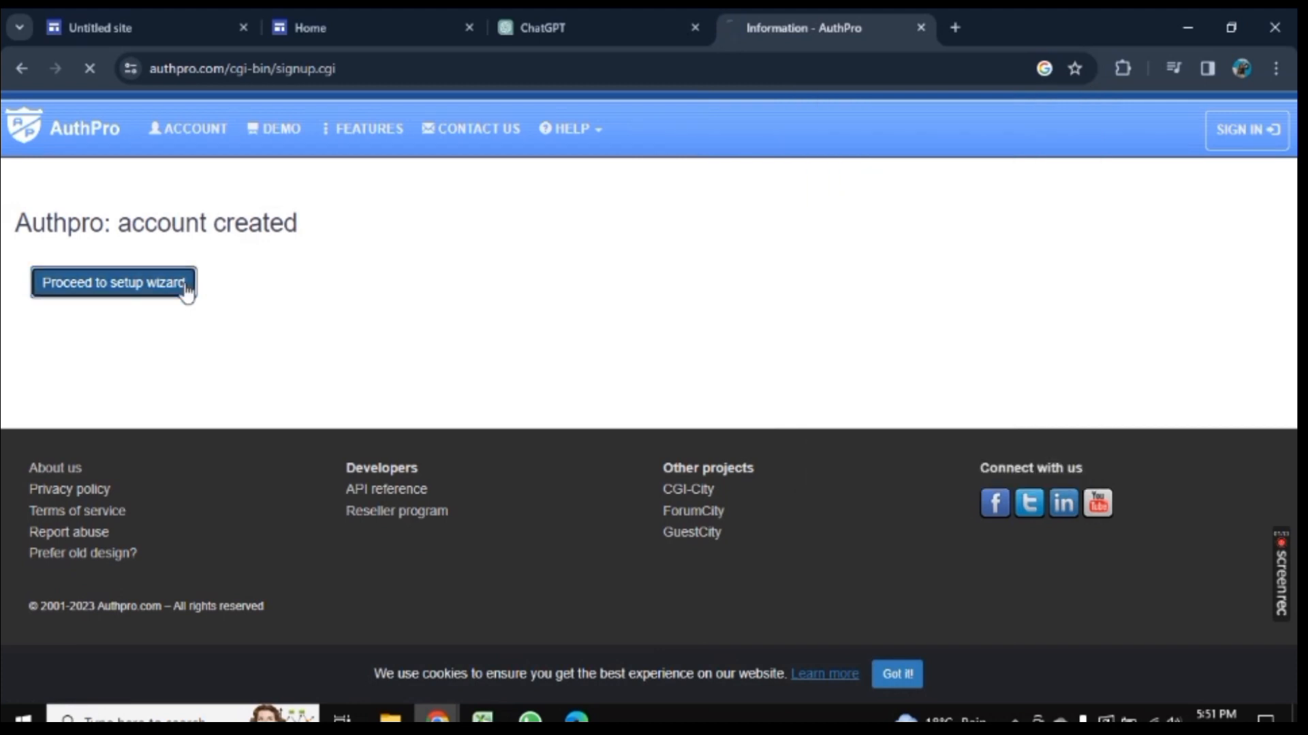
click(112, 283)
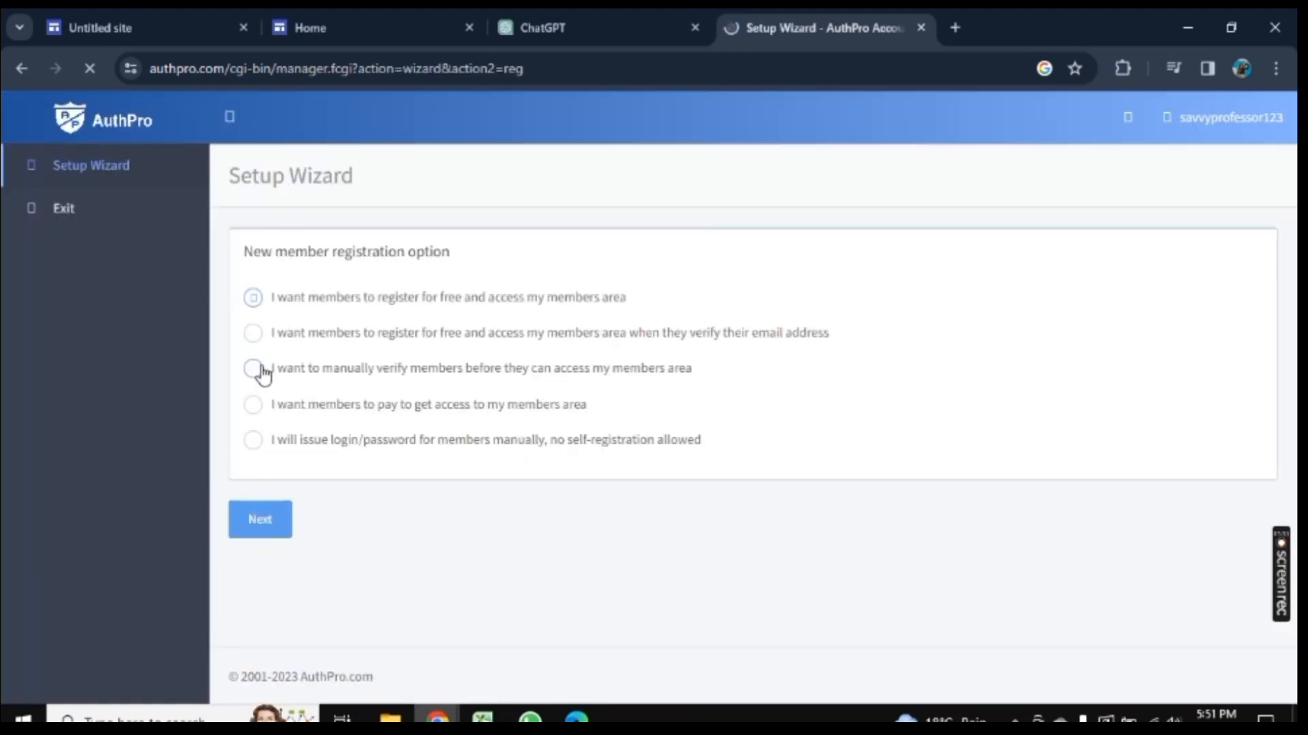
click(253, 332)
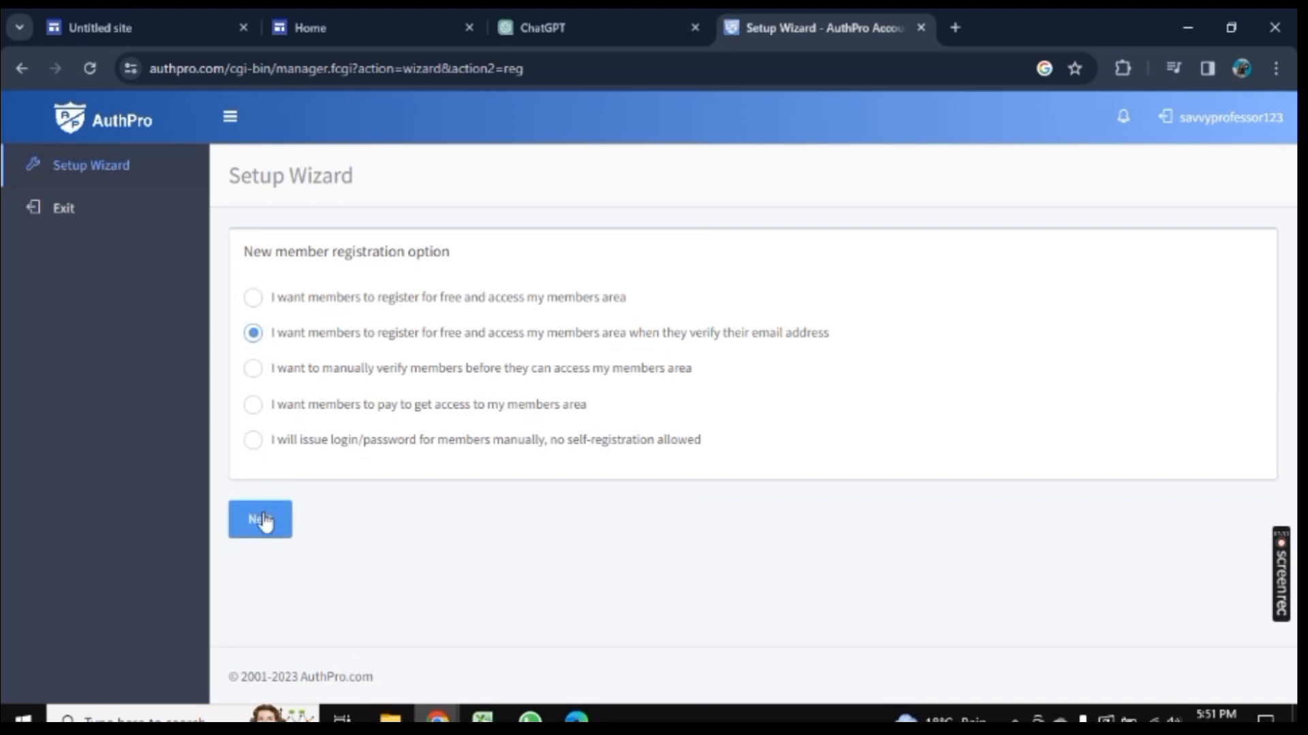
click(260, 519)
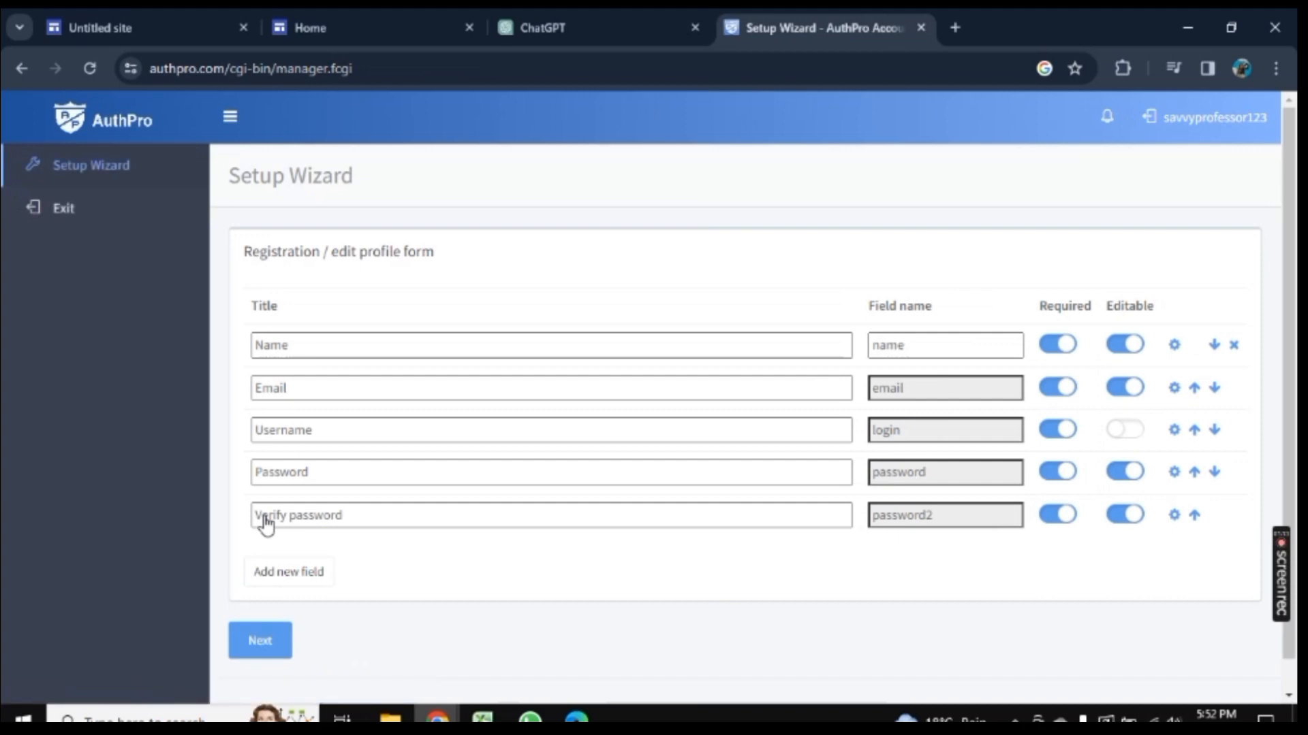
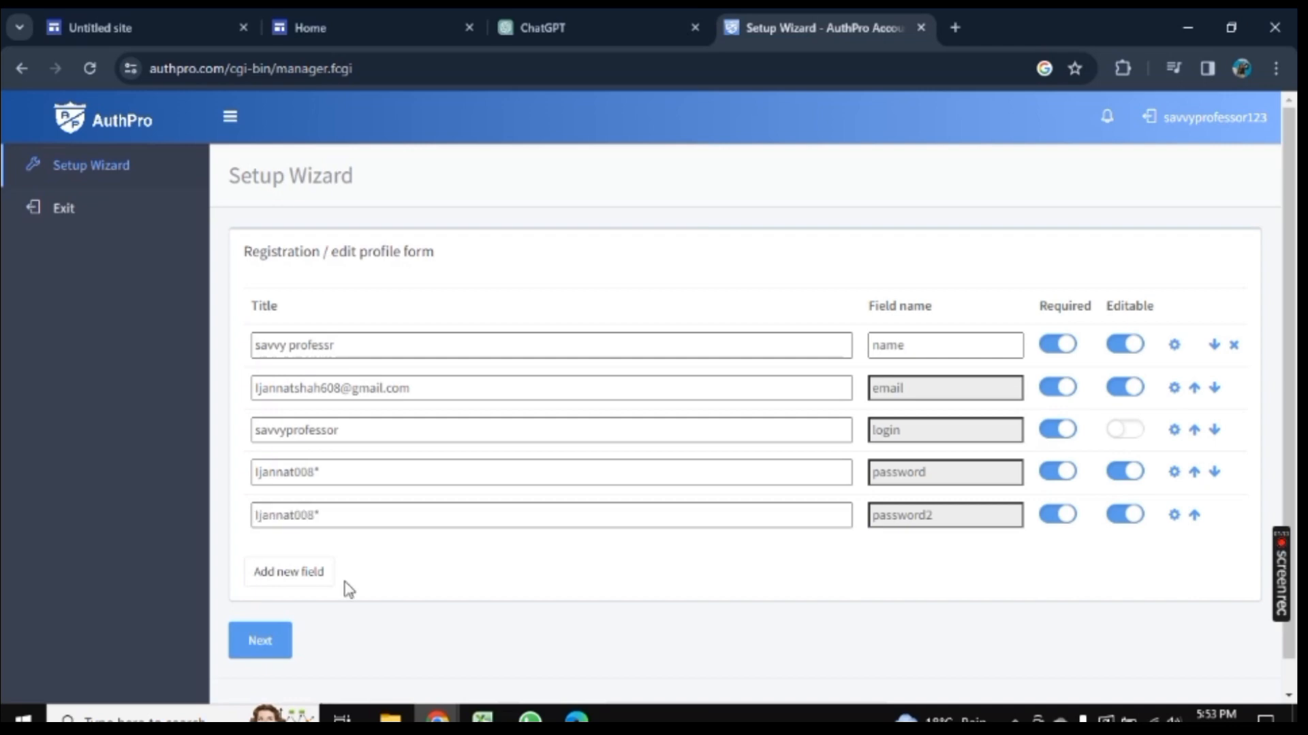
click(259, 640)
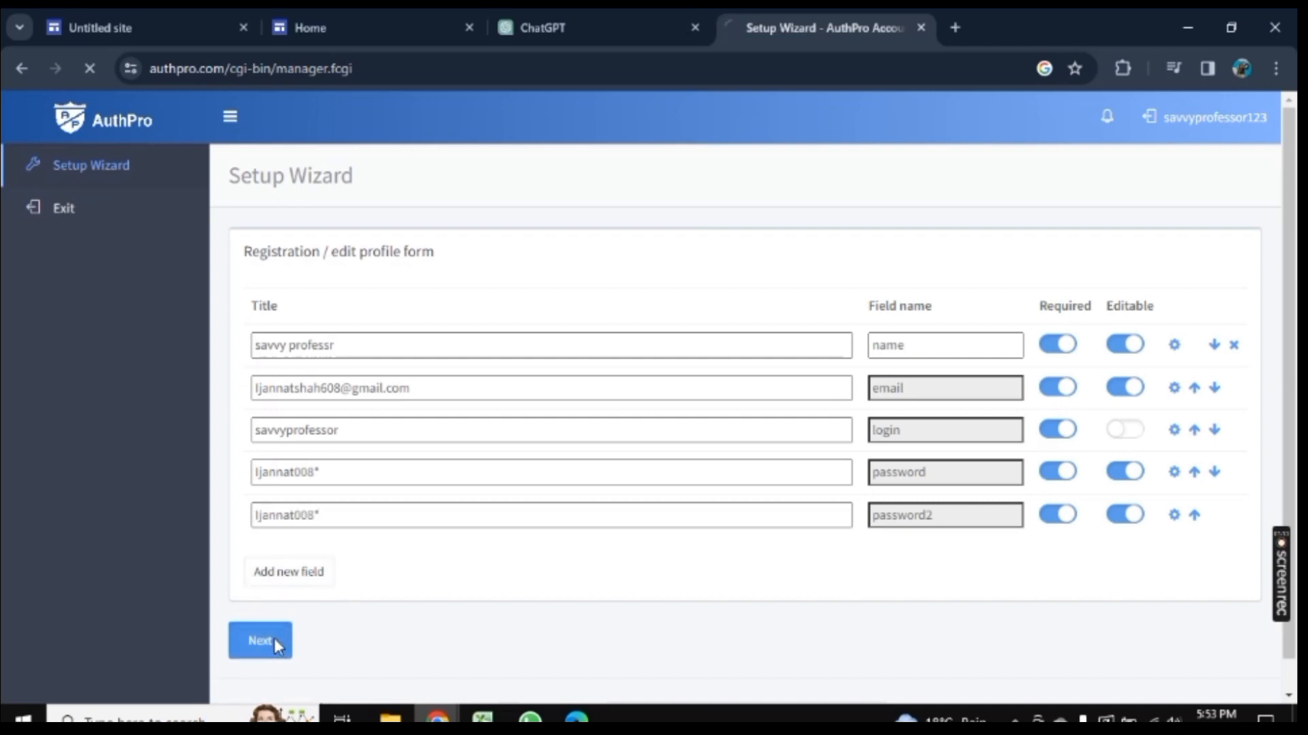
click(260, 640)
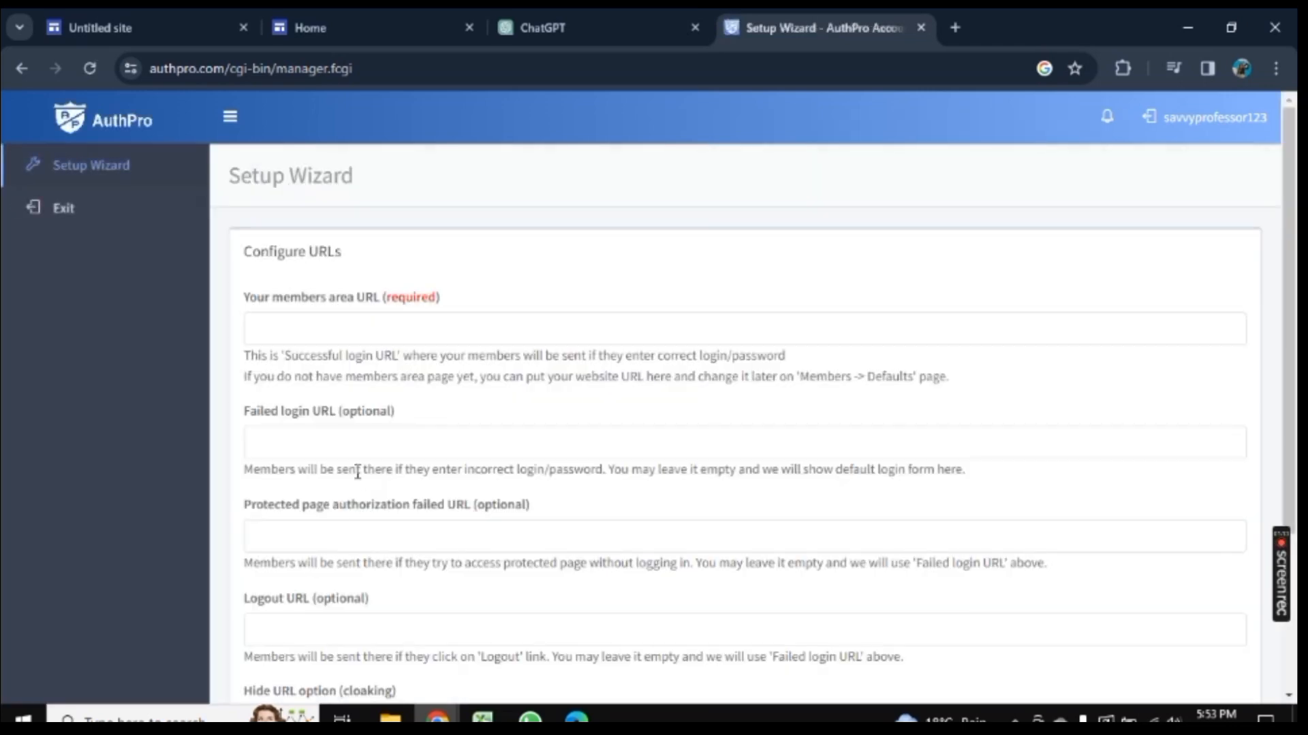
scroll(down, 3)
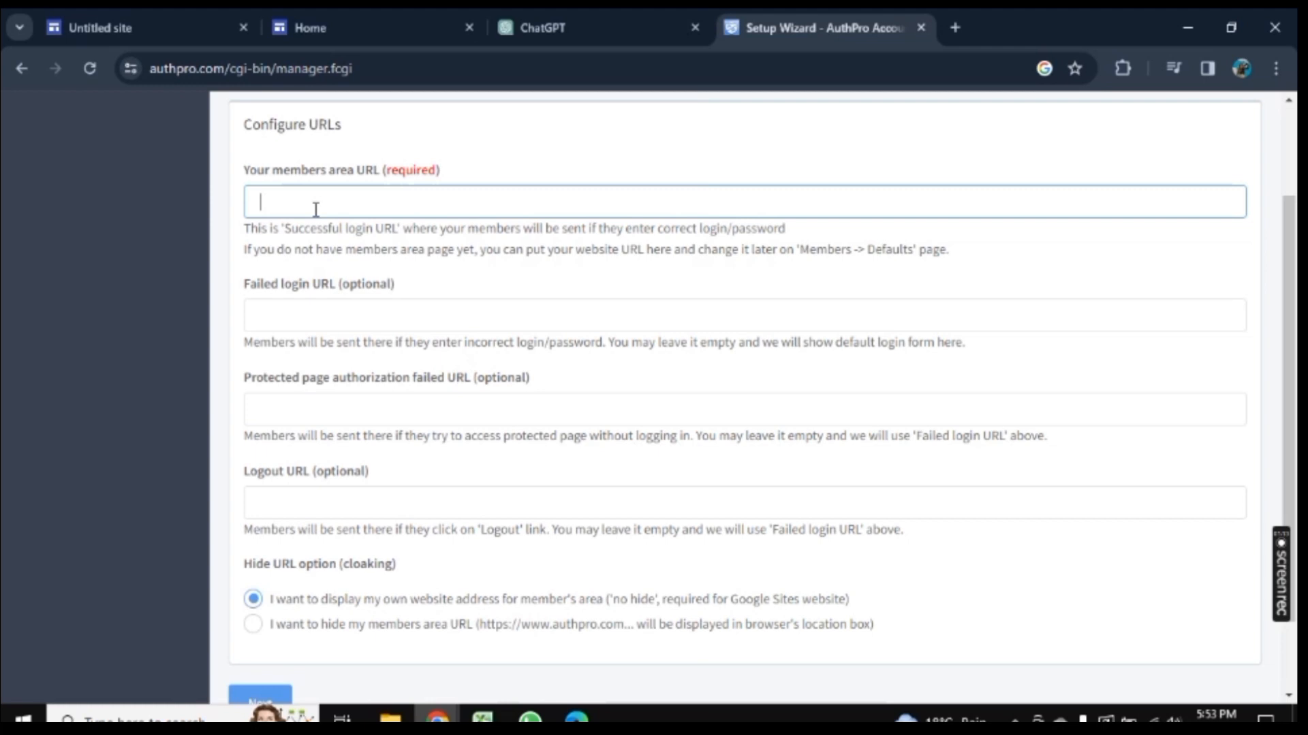
text(https://sites.google.com/view/imagecarouselimageimage/home)
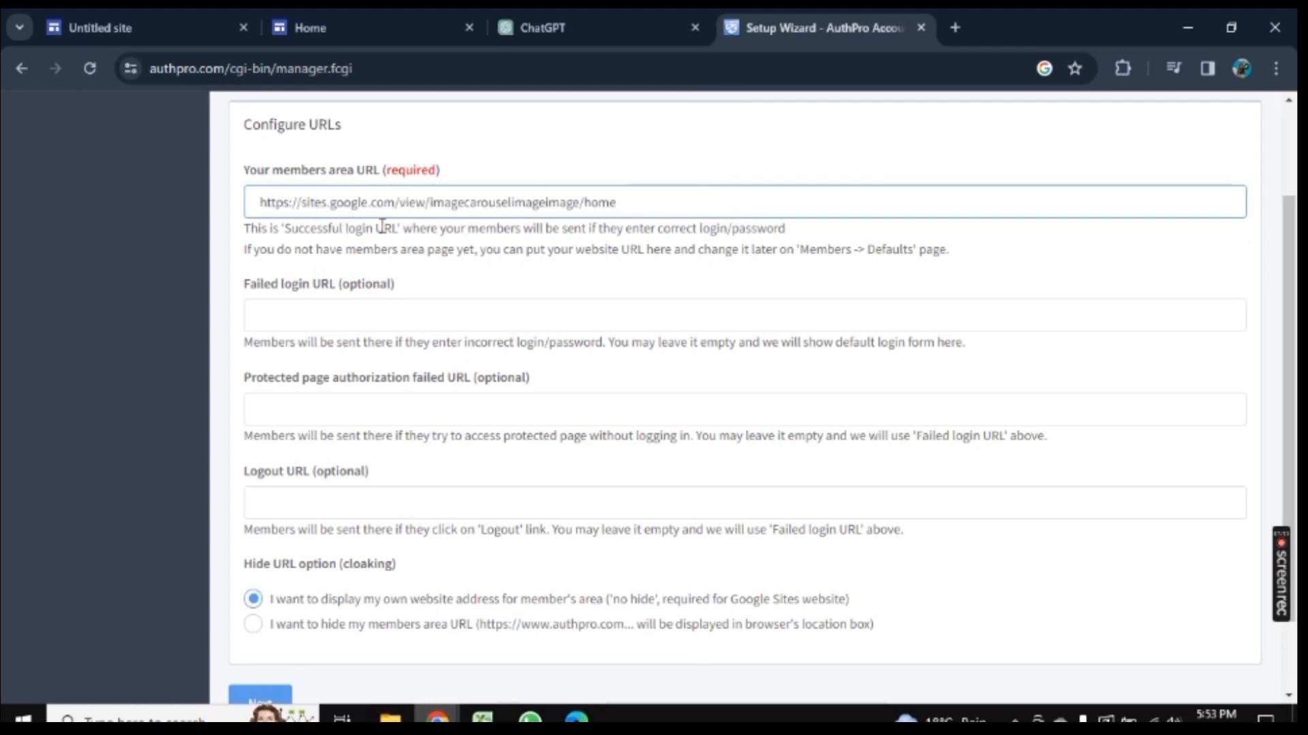
scroll(down, 3)
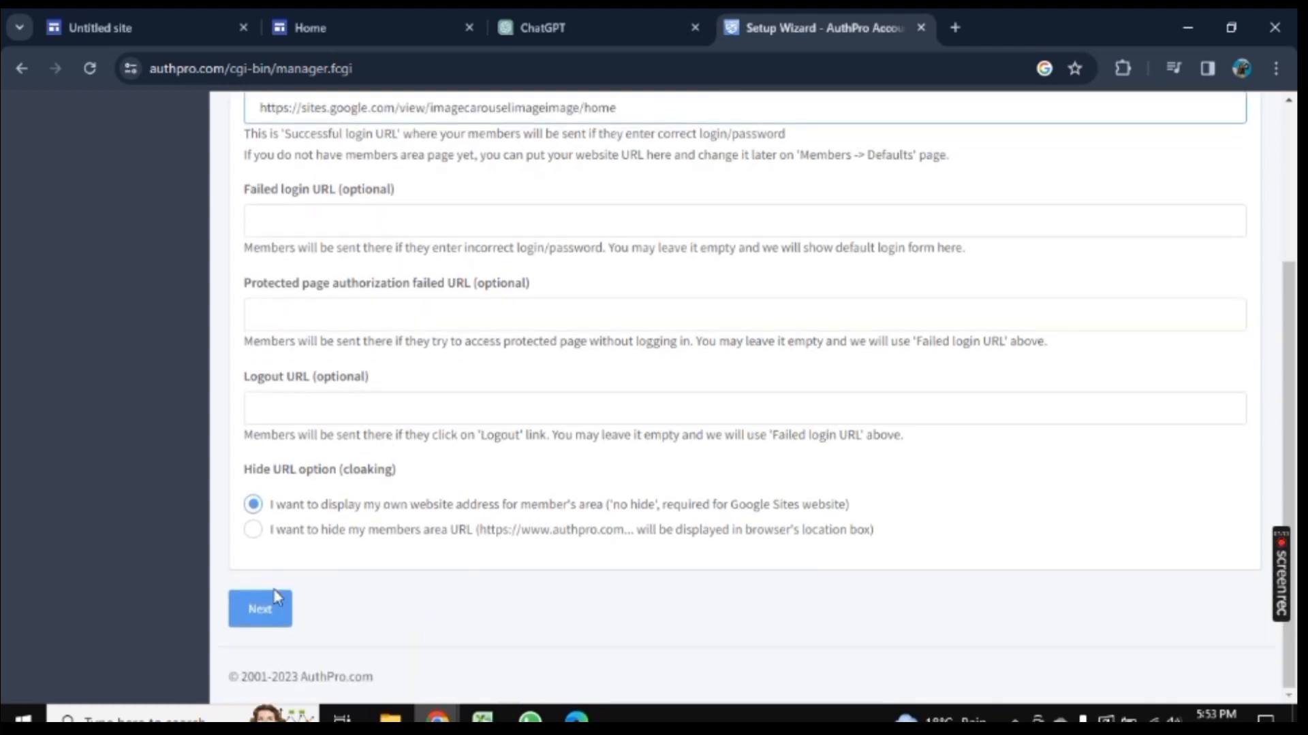
click(259, 608)
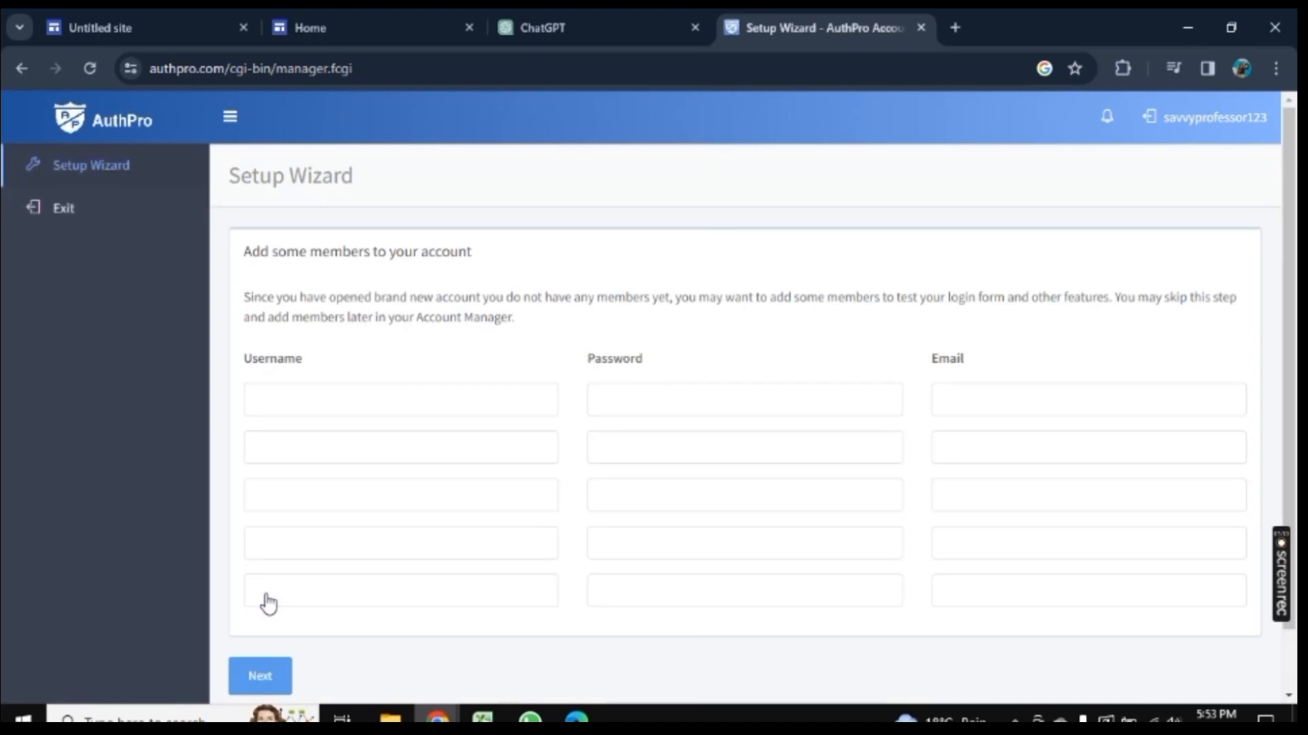
Add five test members with usernames, passwords and emails, then reach the Almost Finished step.
scroll(down, 3)
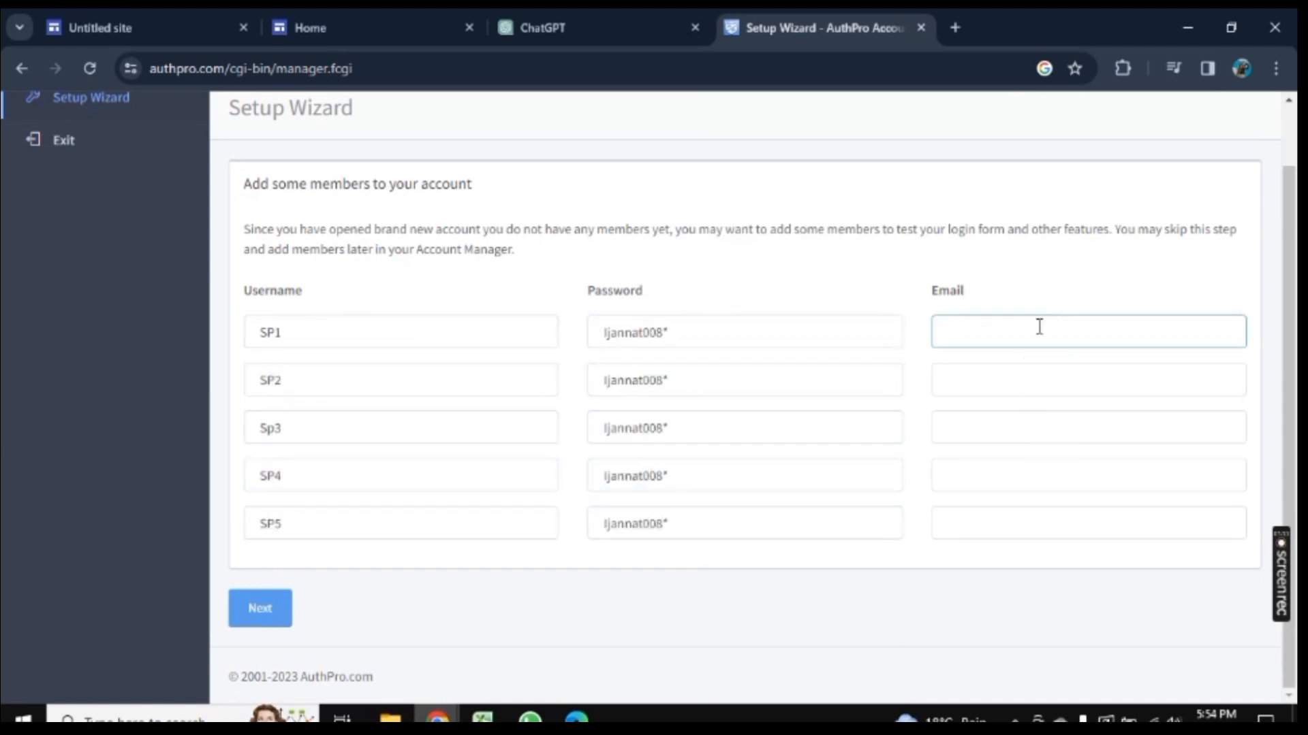
click(259, 608)
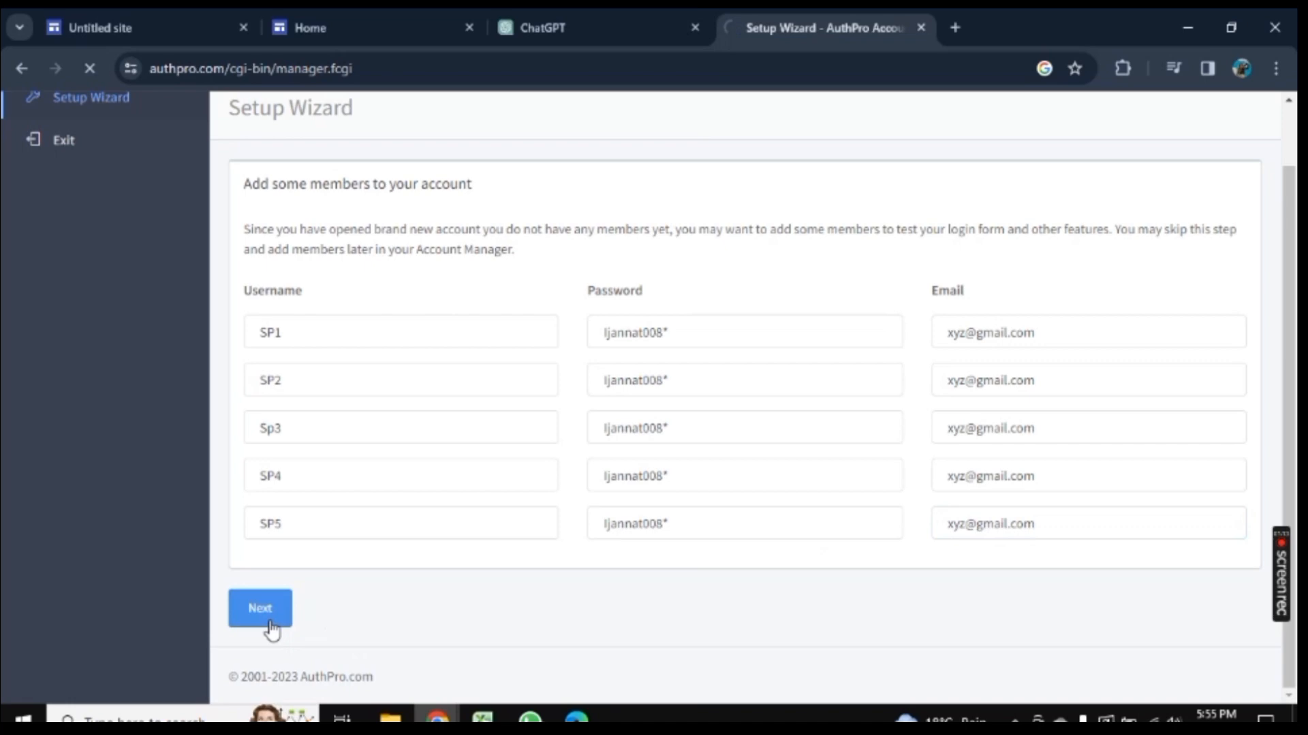
click(260, 608)
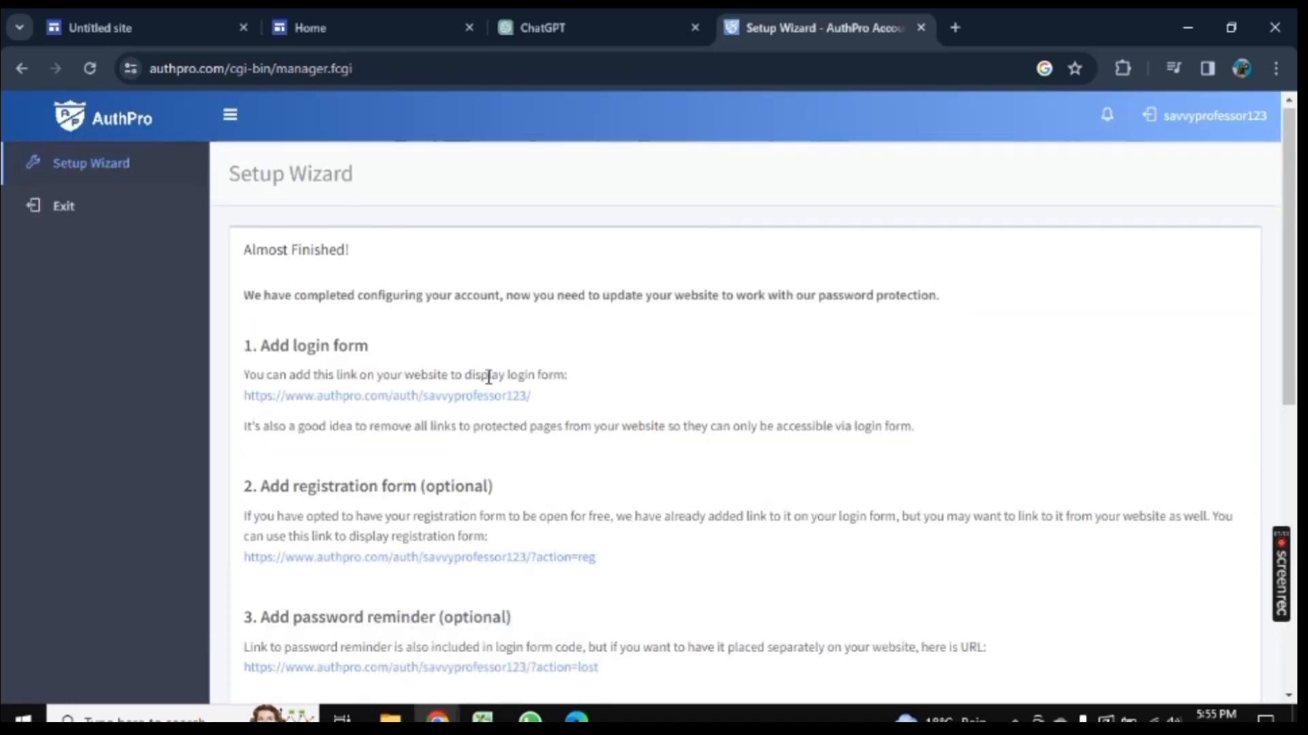
Proceed to the Account Manager, copy the Password reminder form link, and return to the site editor.
scroll(down, 3)
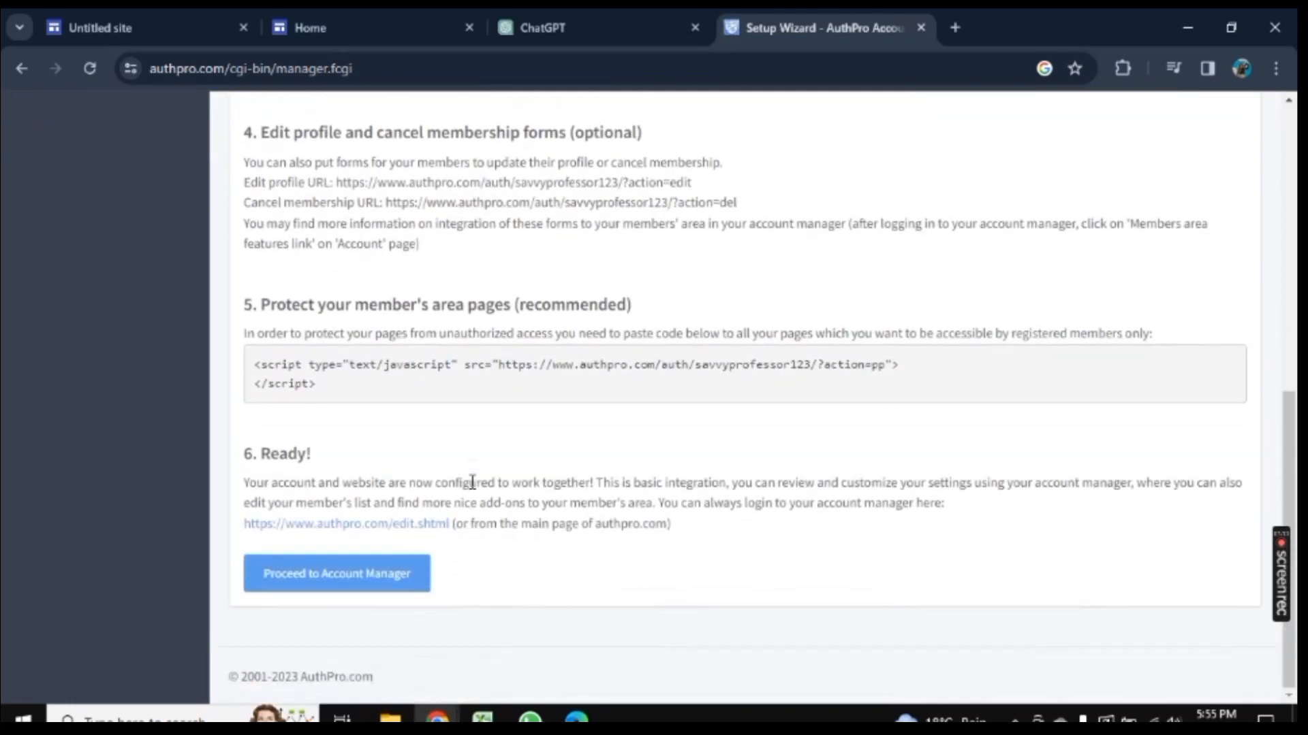
mouse_move(381, 598)
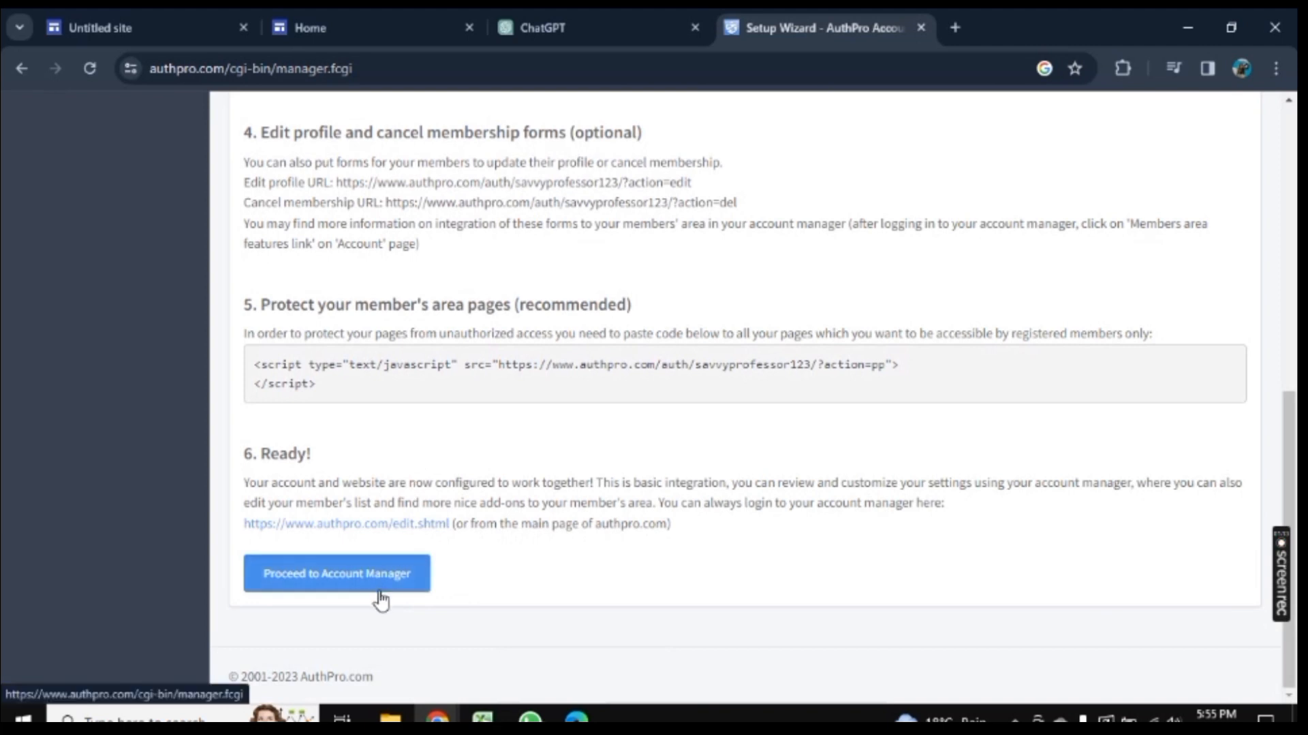
click(335, 573)
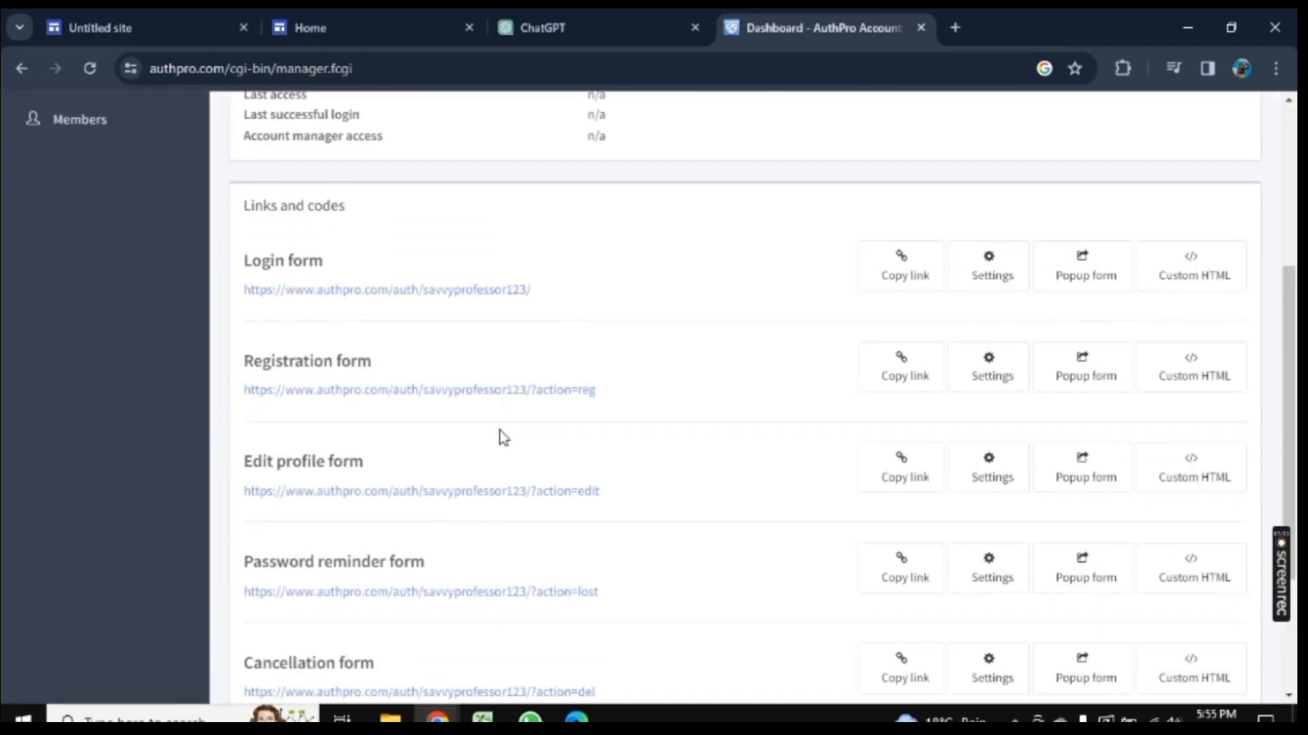
scroll(down, 3)
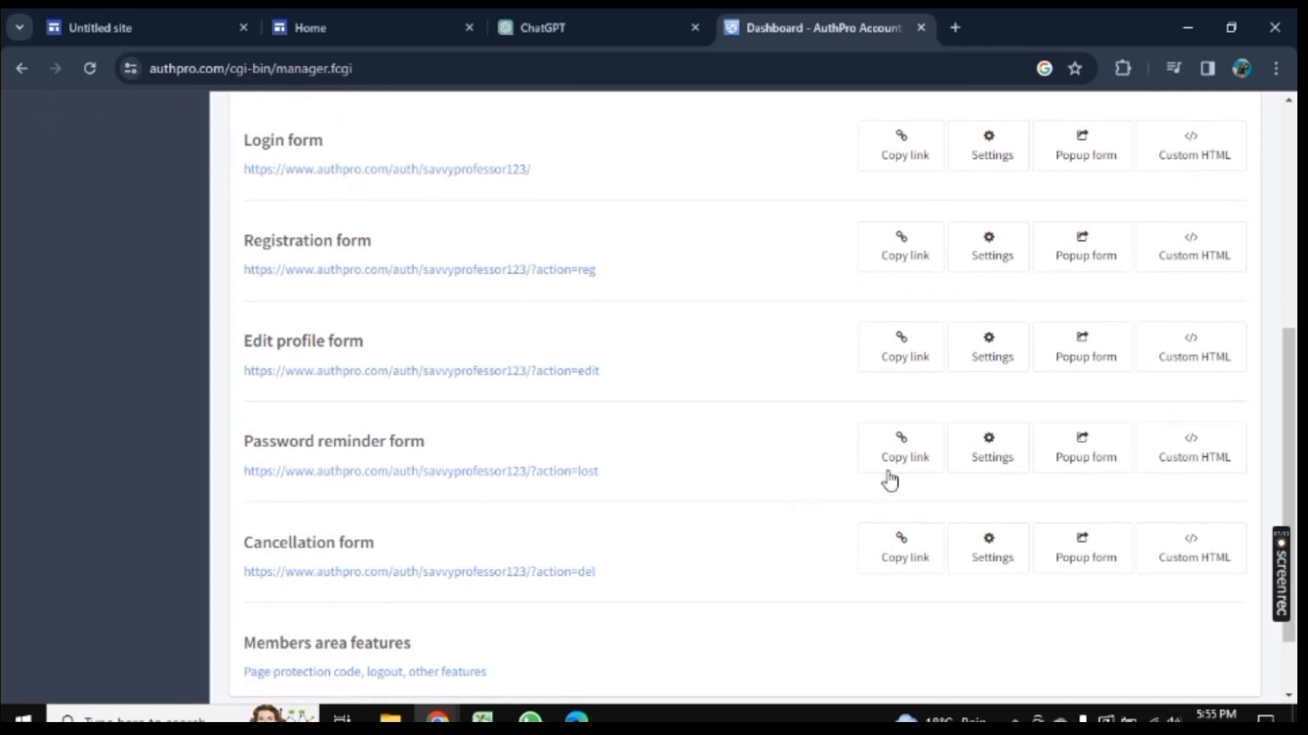
click(900, 448)
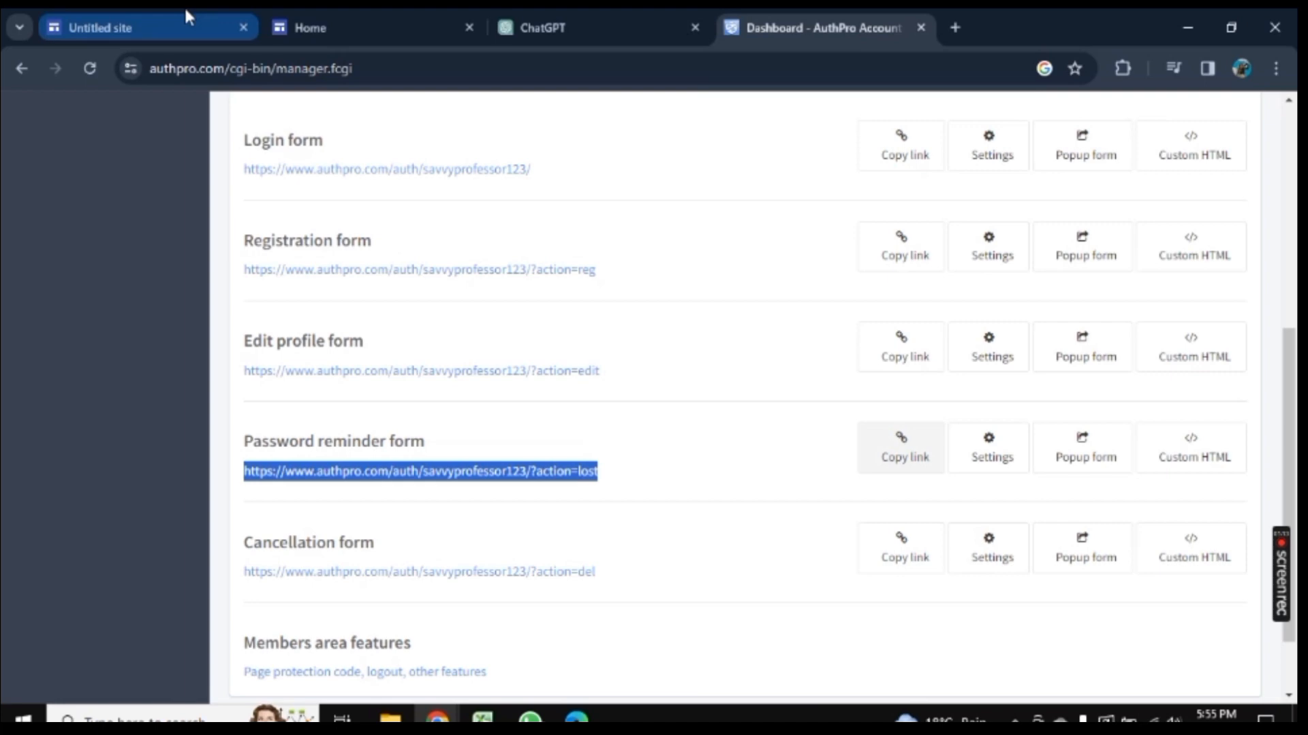
click(100, 27)
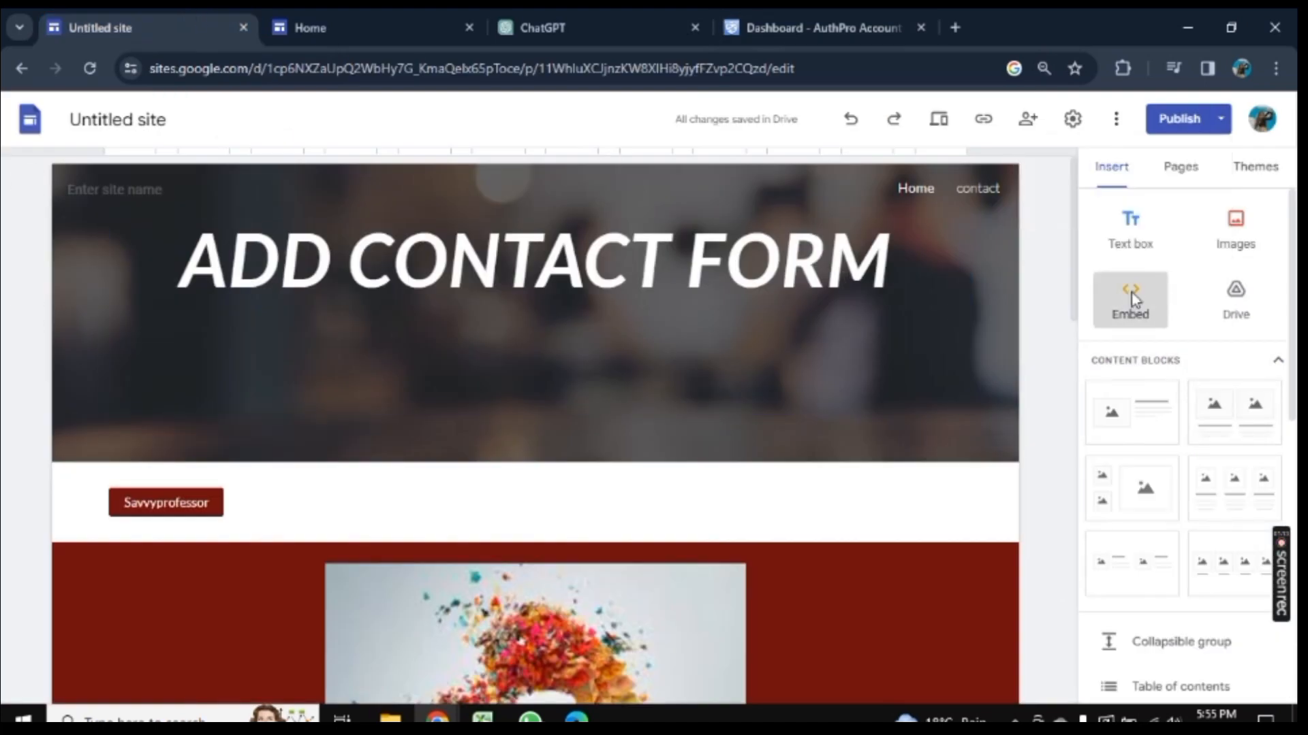
click(1129, 300)
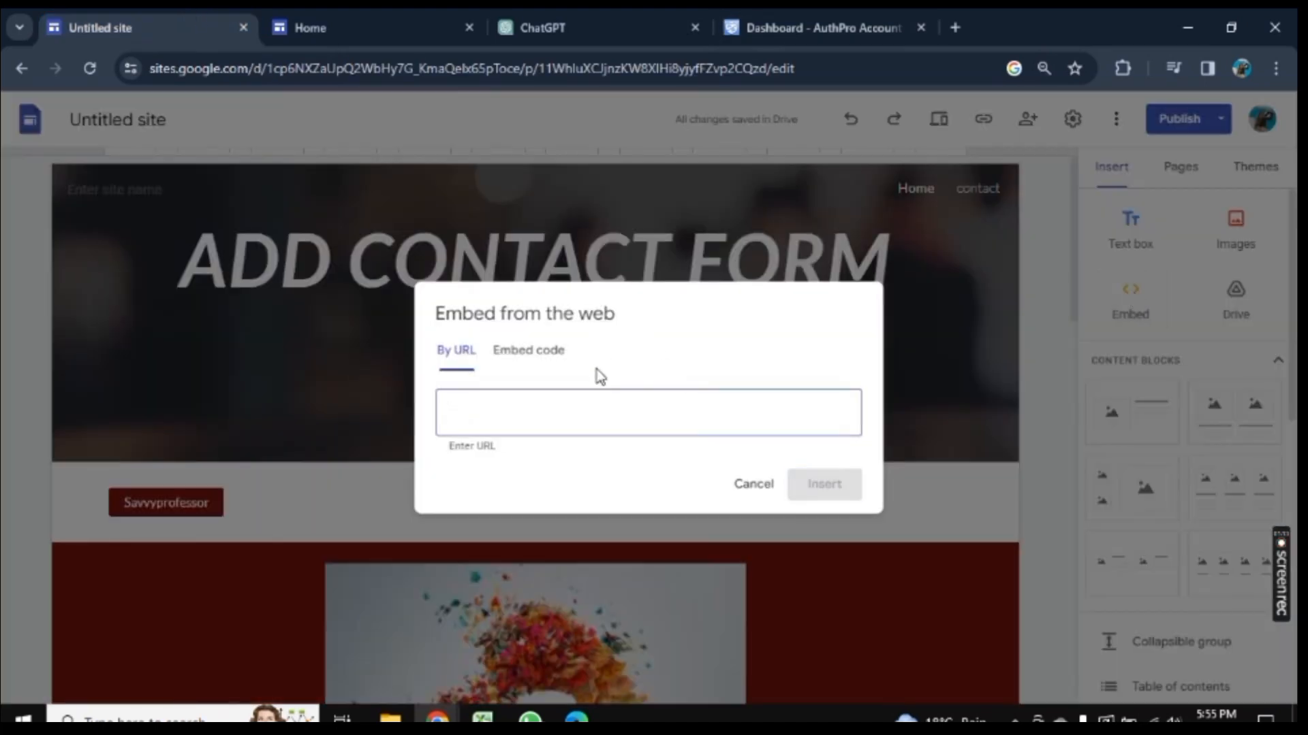
text(https://www.authpro.com/auth/savvyprofessor123/?action=lost)
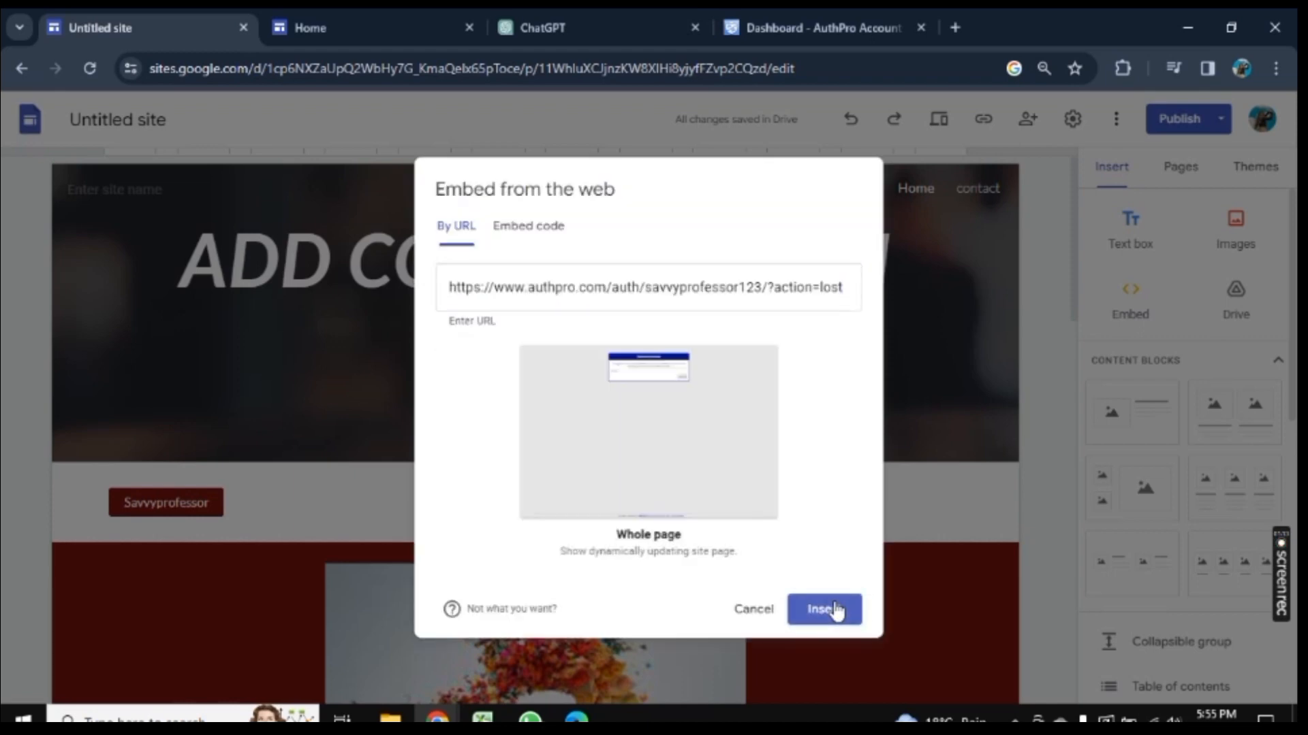
click(823, 609)
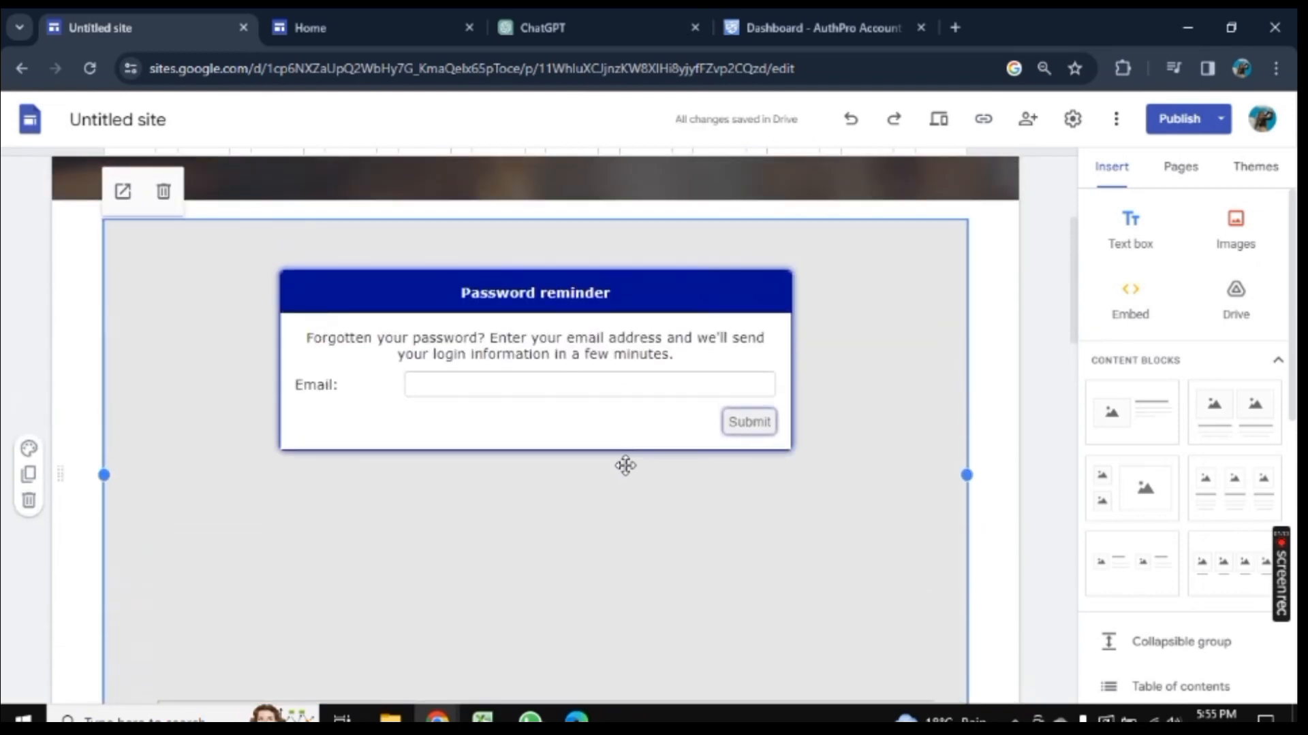
mouse_move(647, 364)
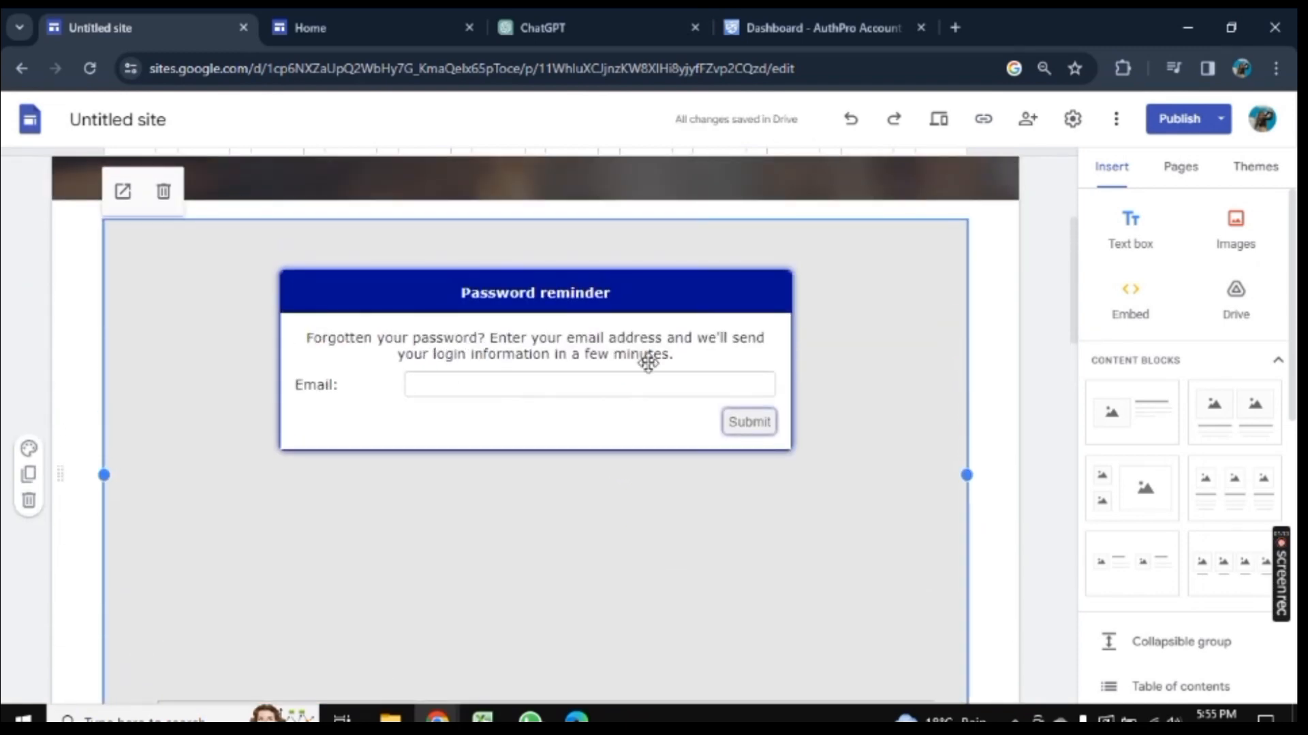
mouse_move(715, 520)
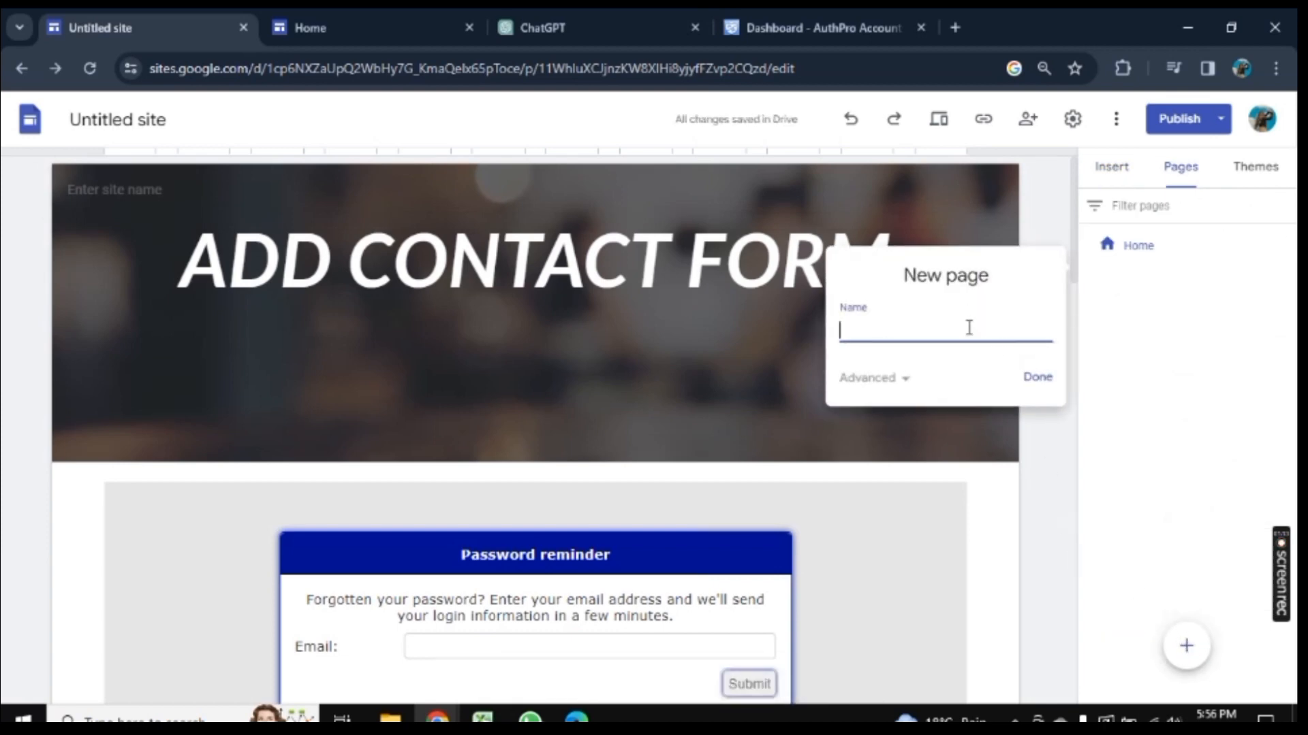
Create a new Google Sites page named 'login'.
text(login)
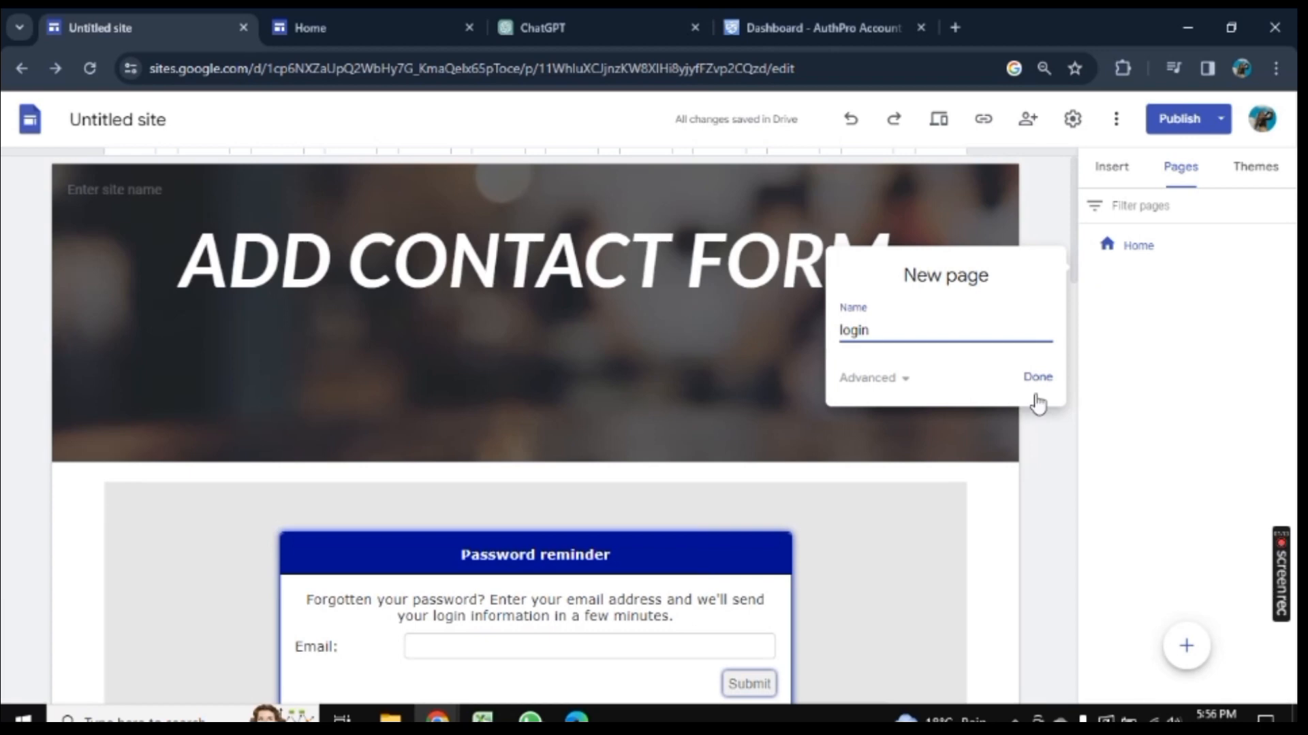
click(1037, 377)
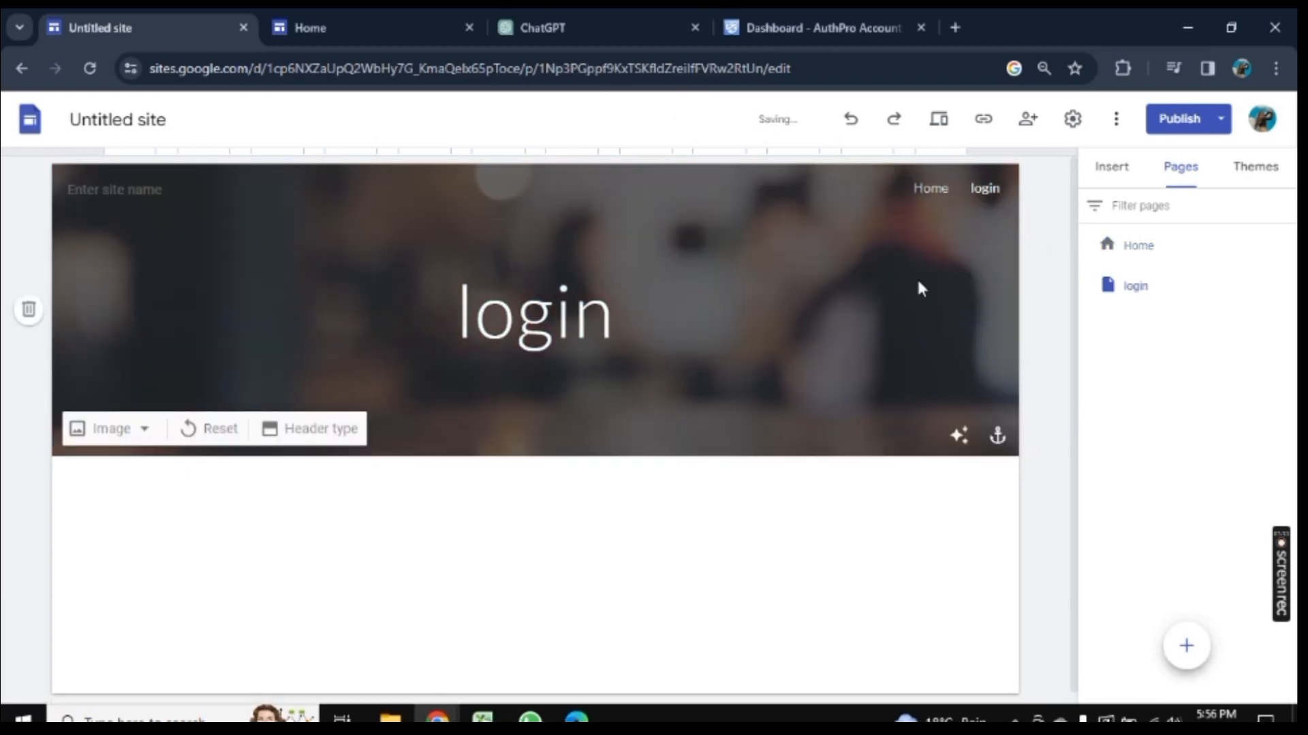
click(1111, 166)
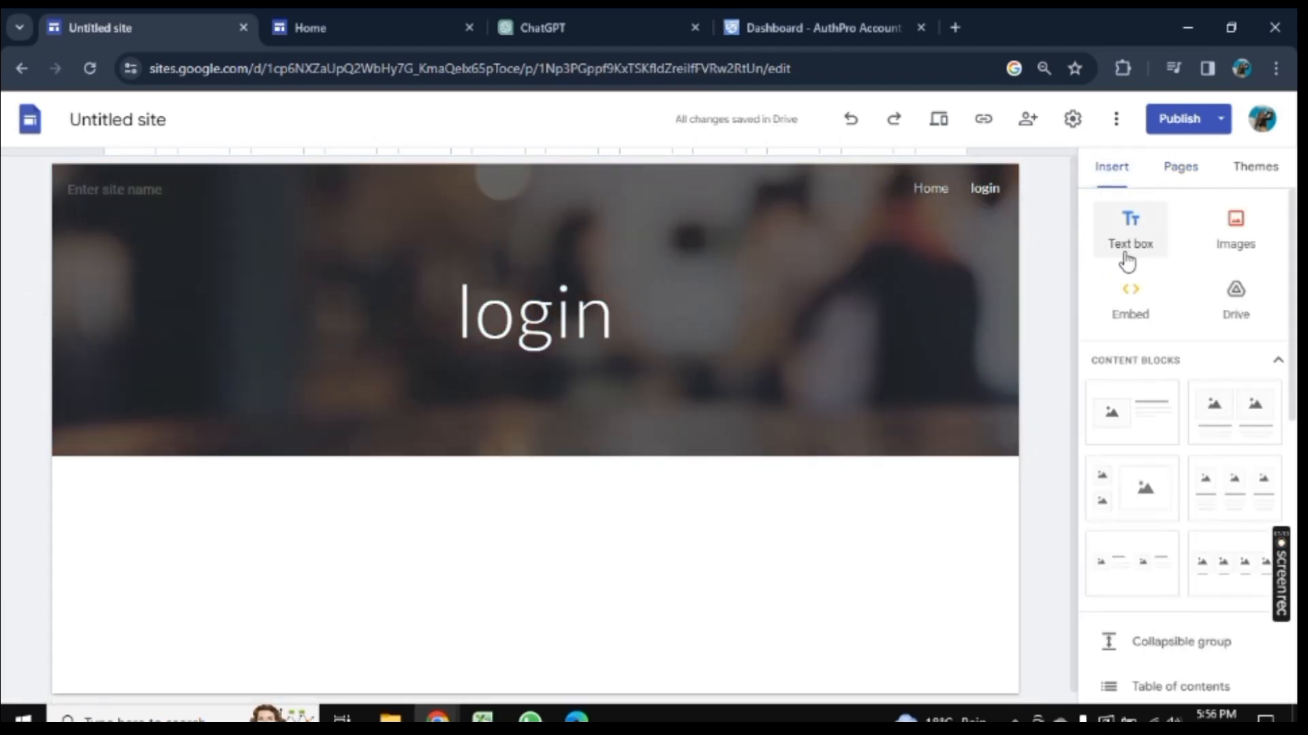
click(1129, 301)
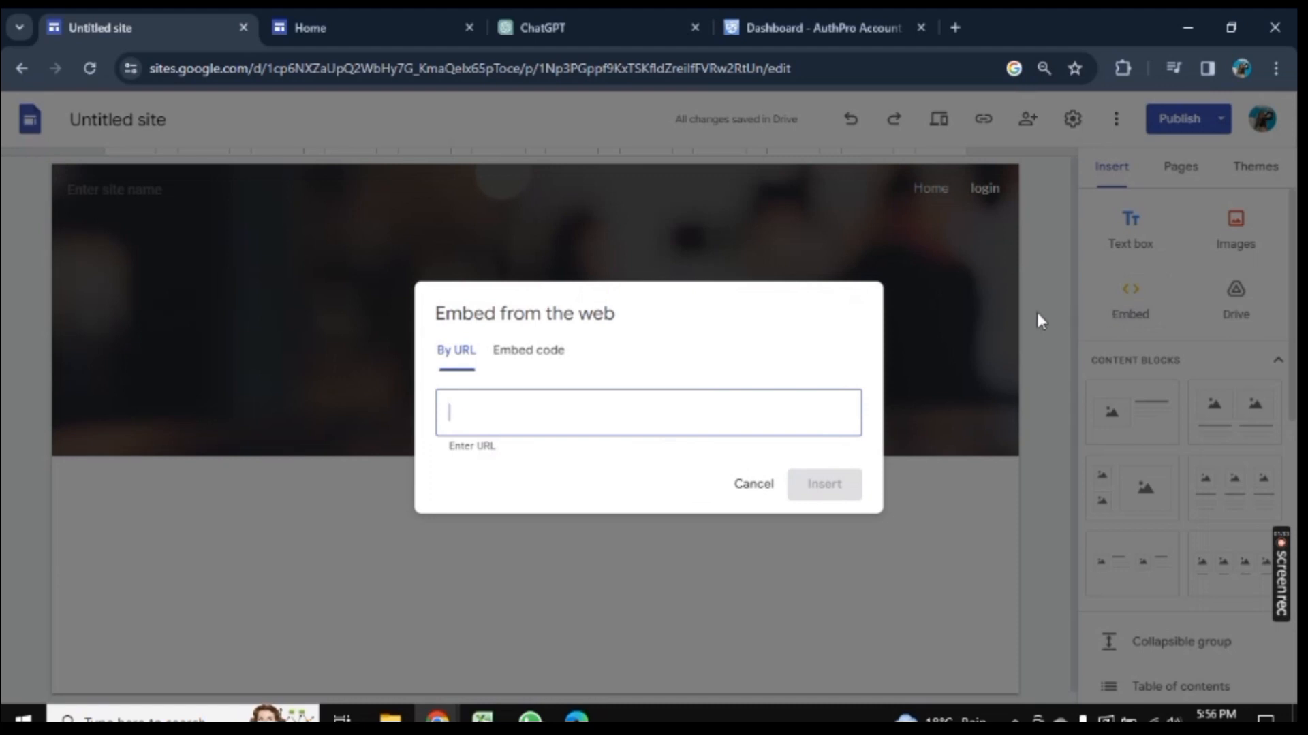
text(https://www.authpro.com/auth/savvyprofessor123/?action=lost)
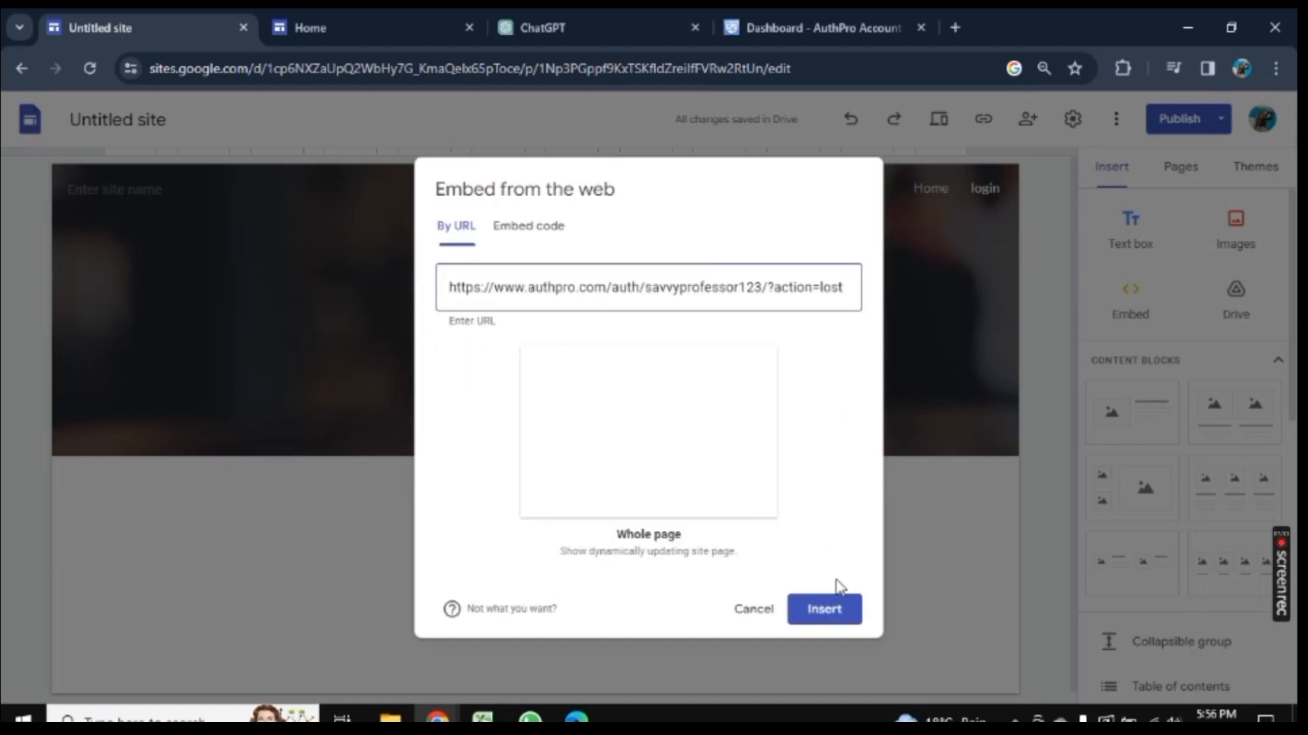
click(823, 609)
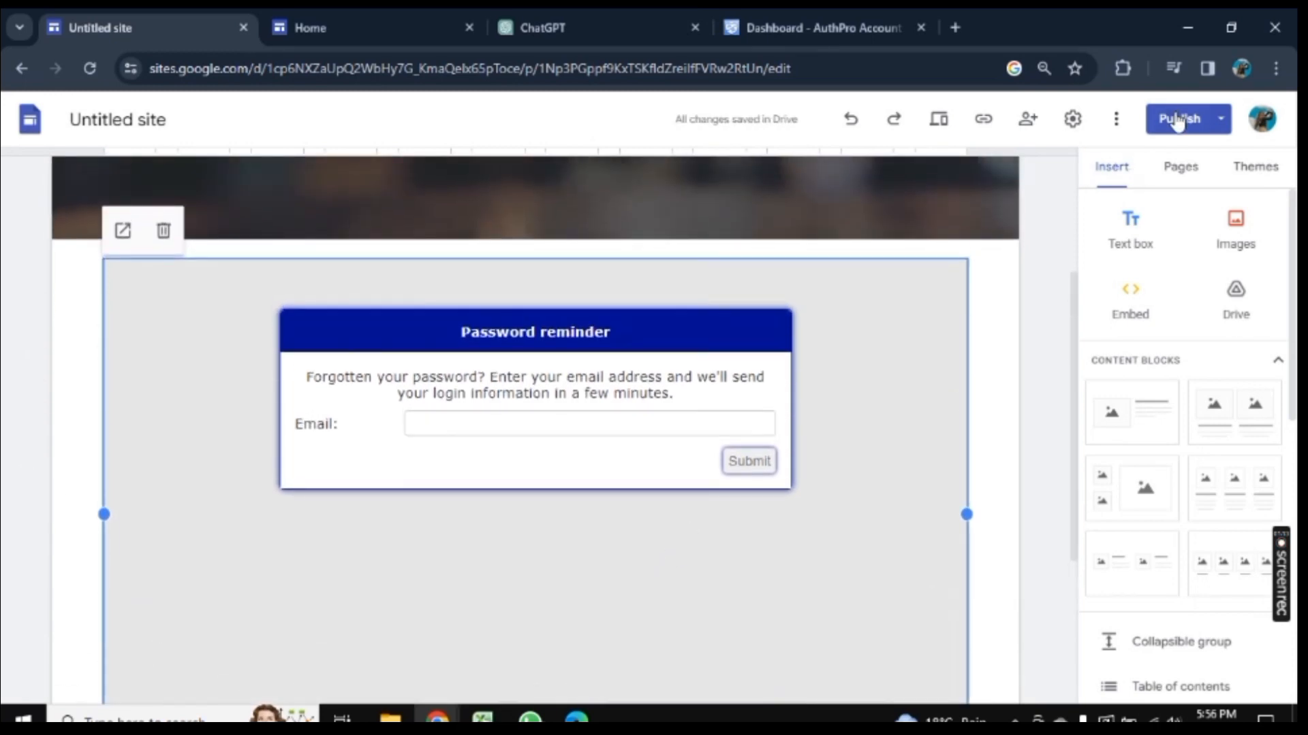
Publish the site through the review screen and view the live login page.
click(1179, 119)
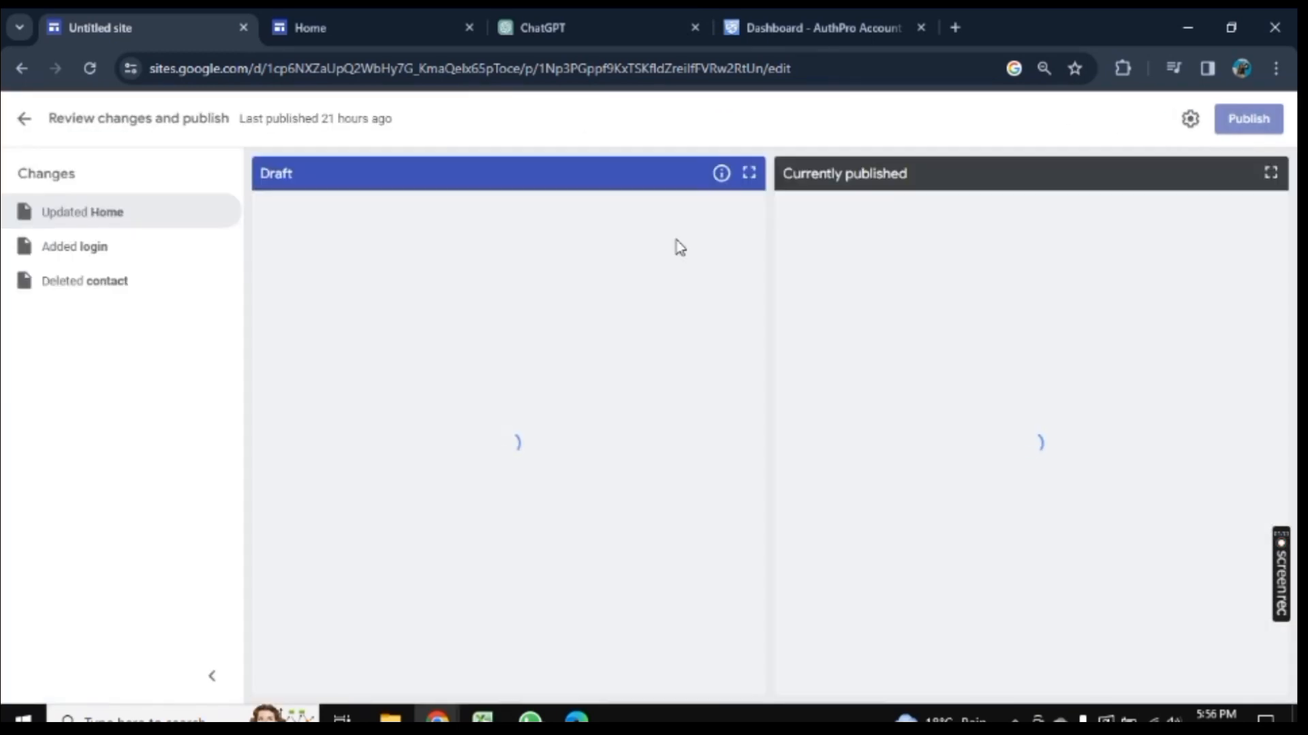
click(1248, 119)
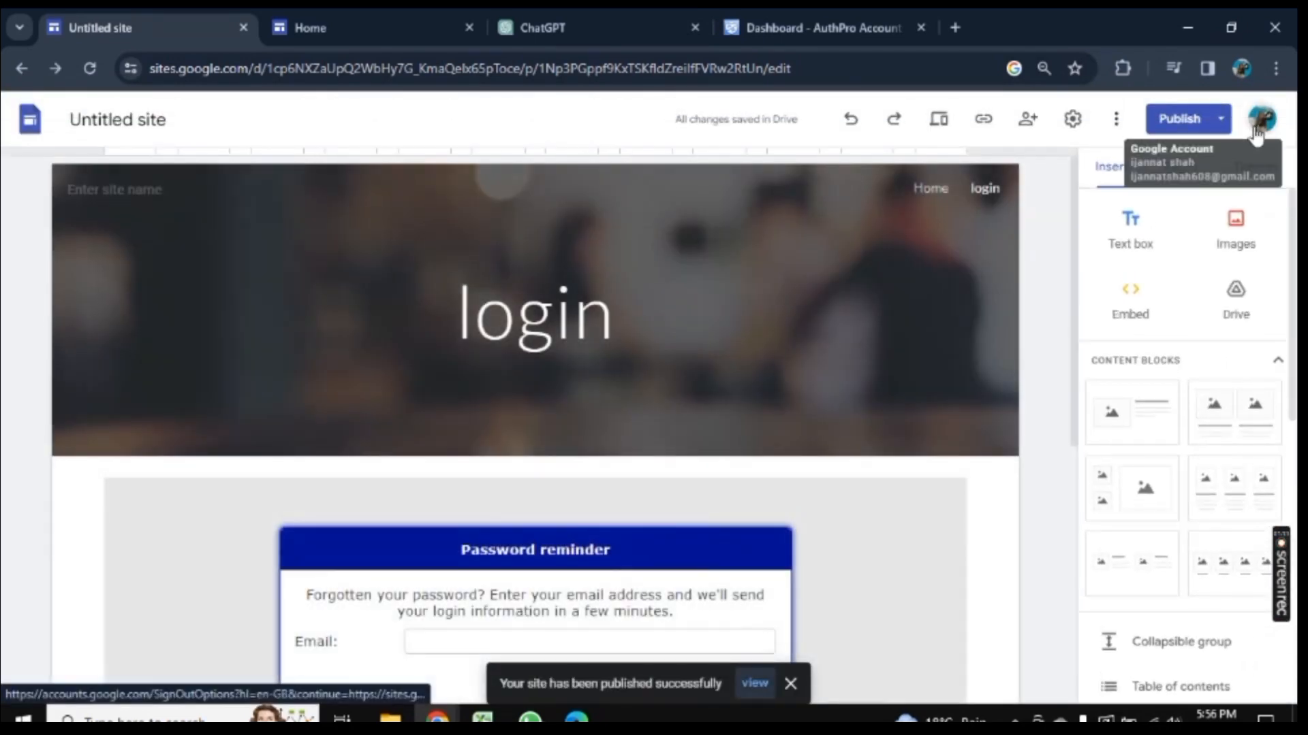
click(753, 683)
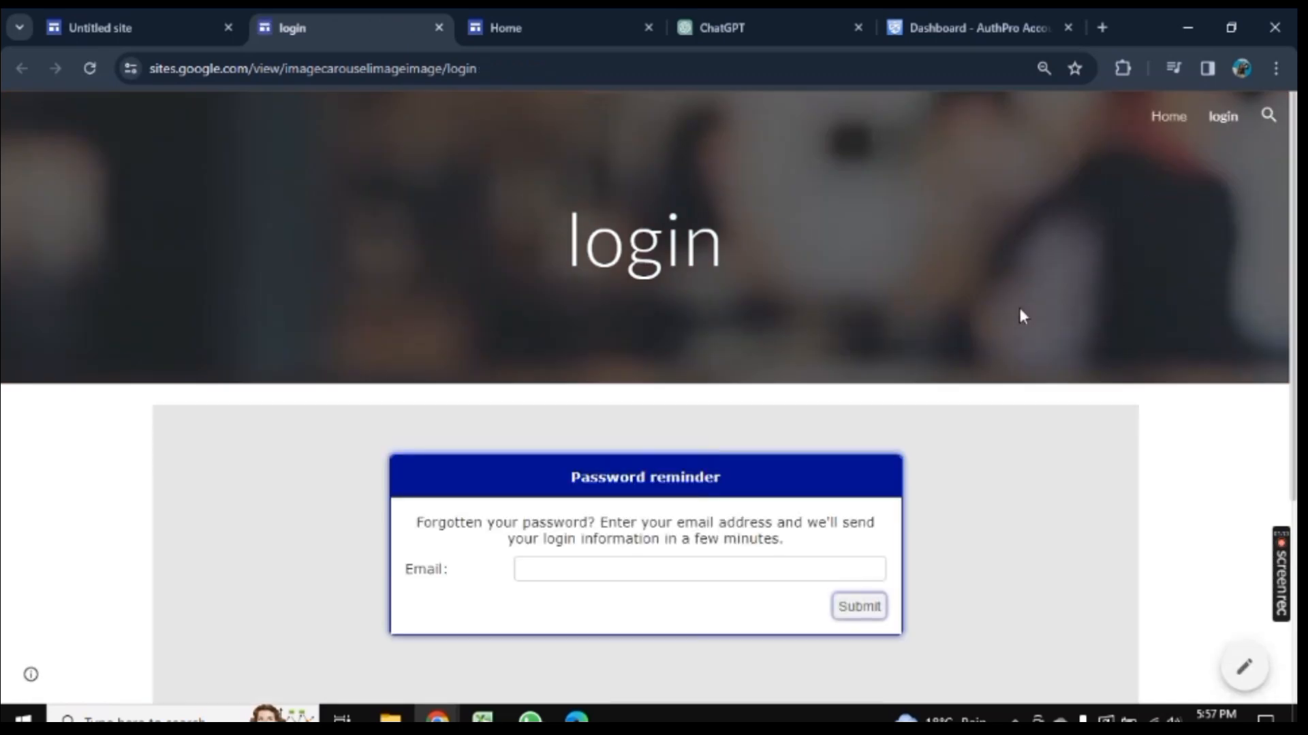
Submit the live reminder form with an empty Email field to trigger the required-field warning.
scroll(down, 3)
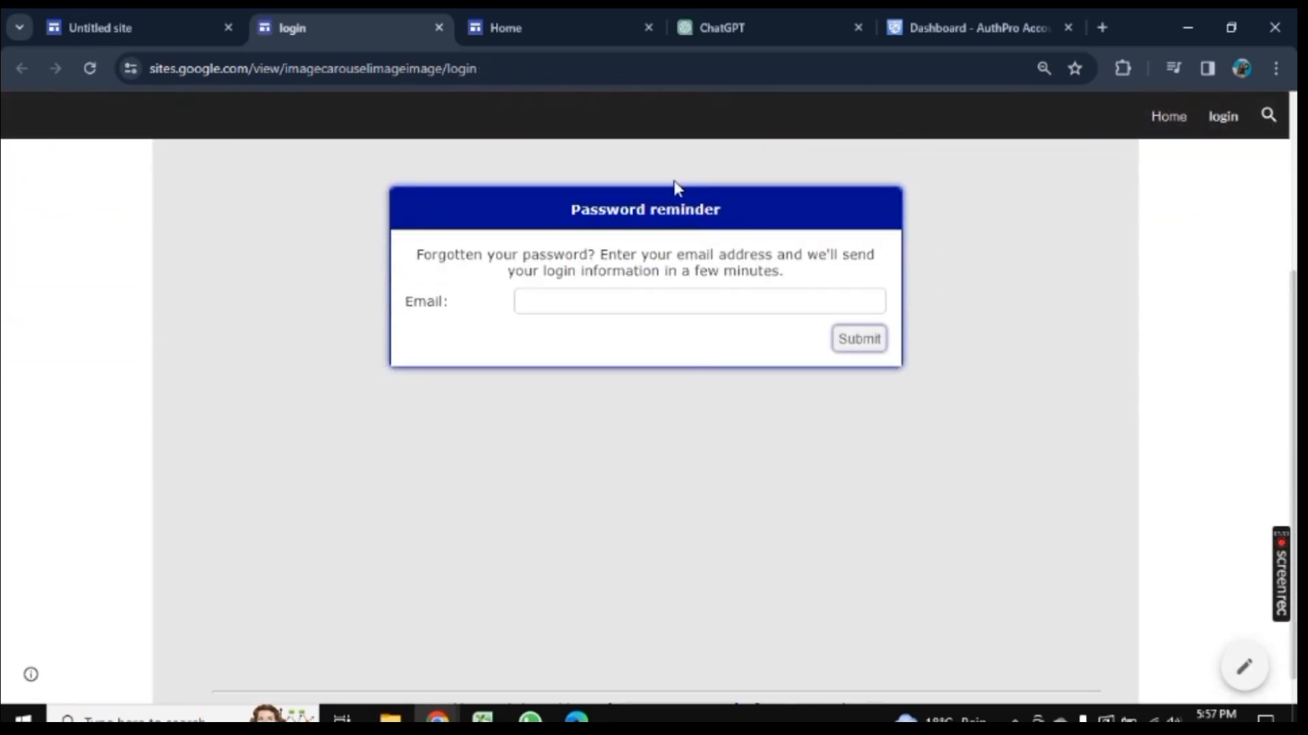
scroll(up, 3)
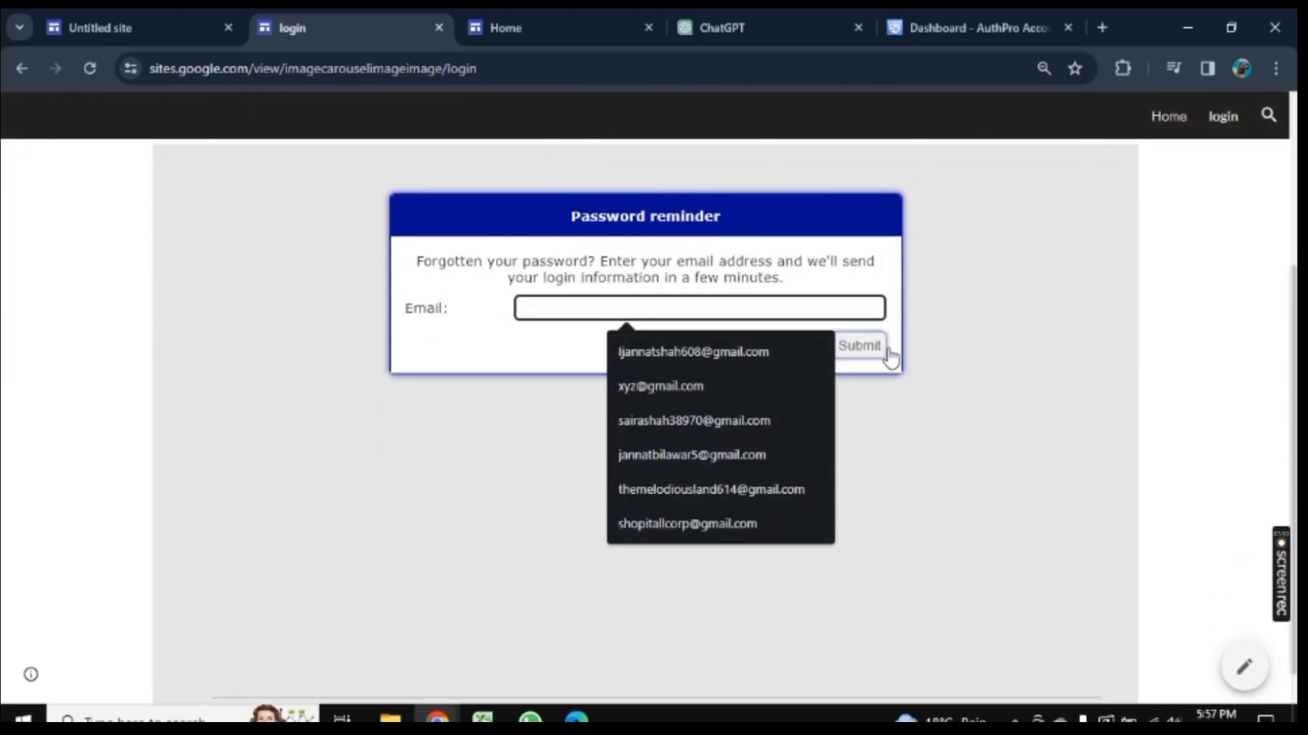
click(859, 346)
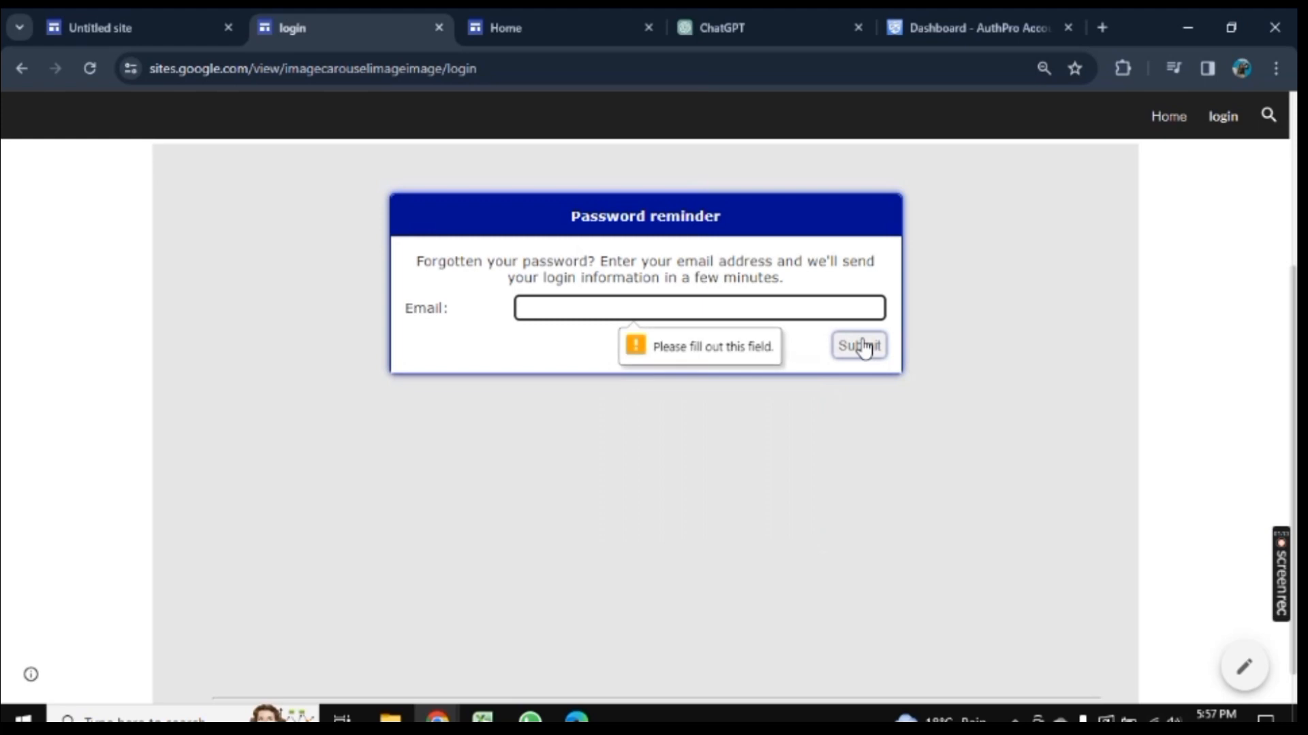